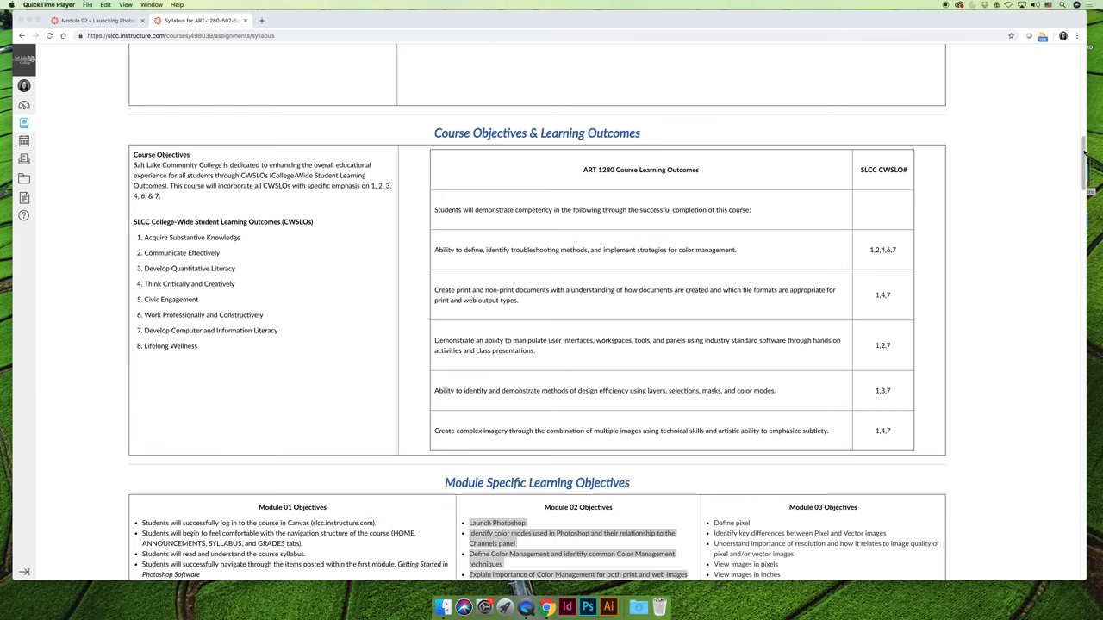
Step: Scroll the ART 1280 syllabus past the module objectives tables to the SLCC Policies, Requirements & Information section
scroll(down, 3)
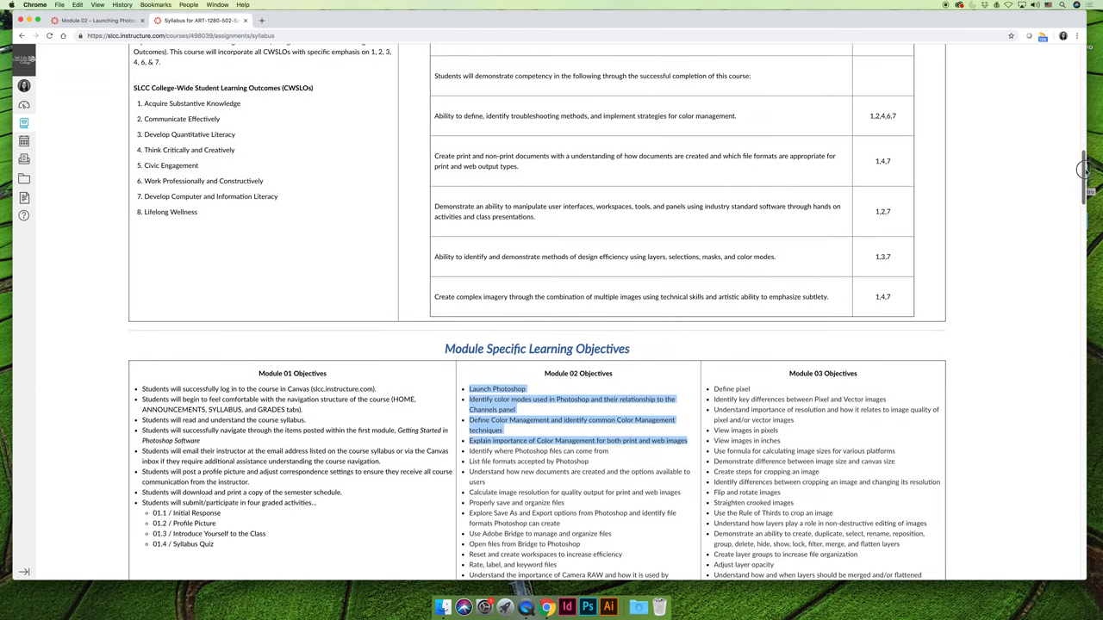
scroll(down, 3)
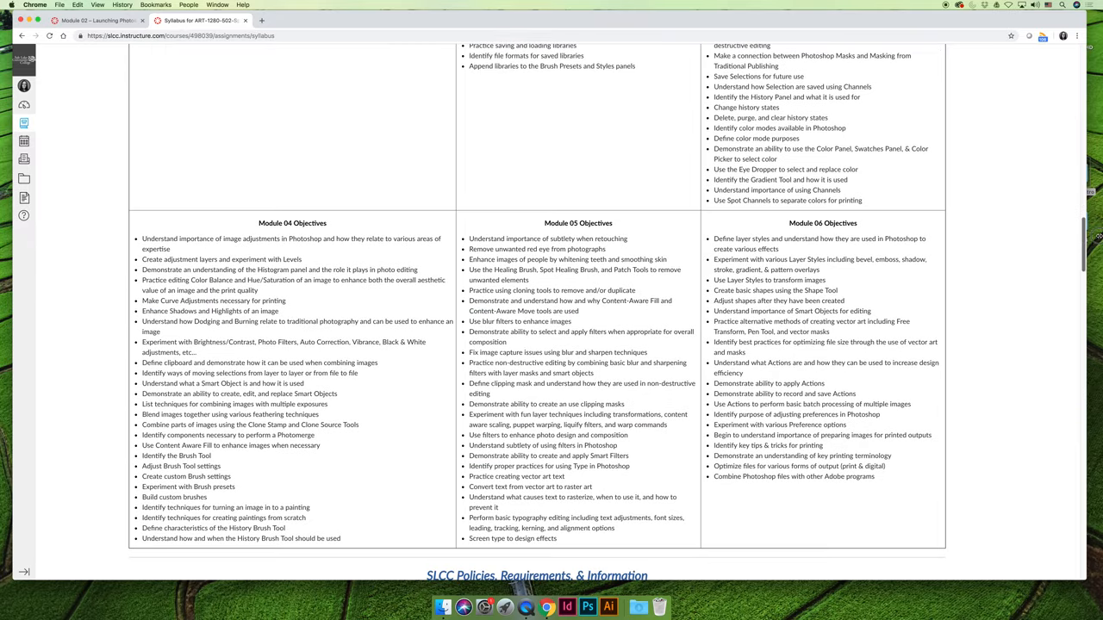
scroll(down, 3)
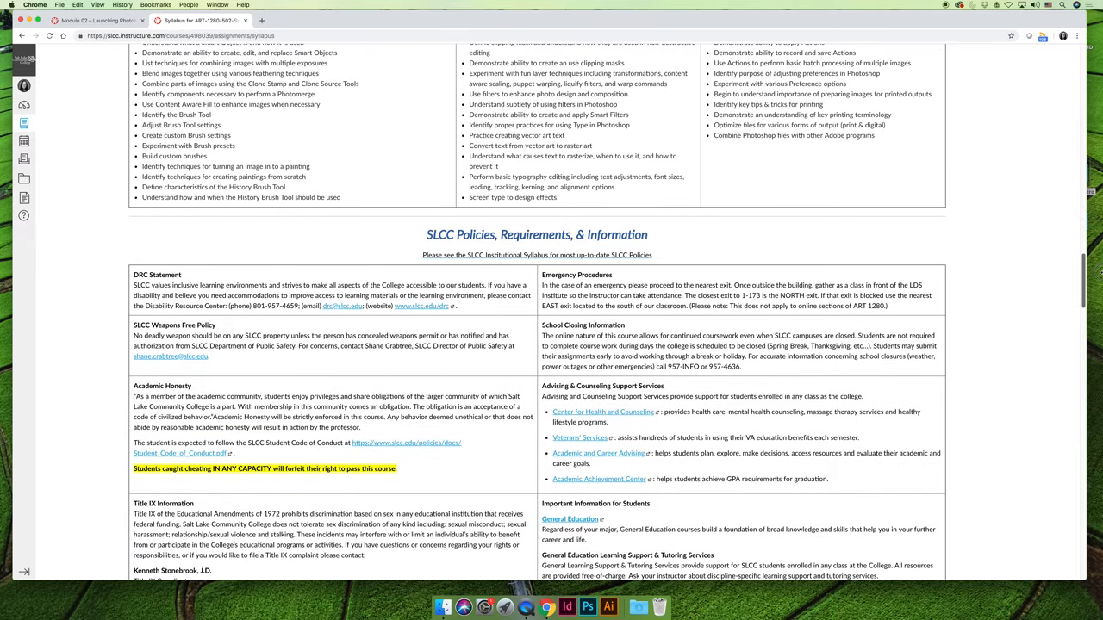
scroll(down, 3)
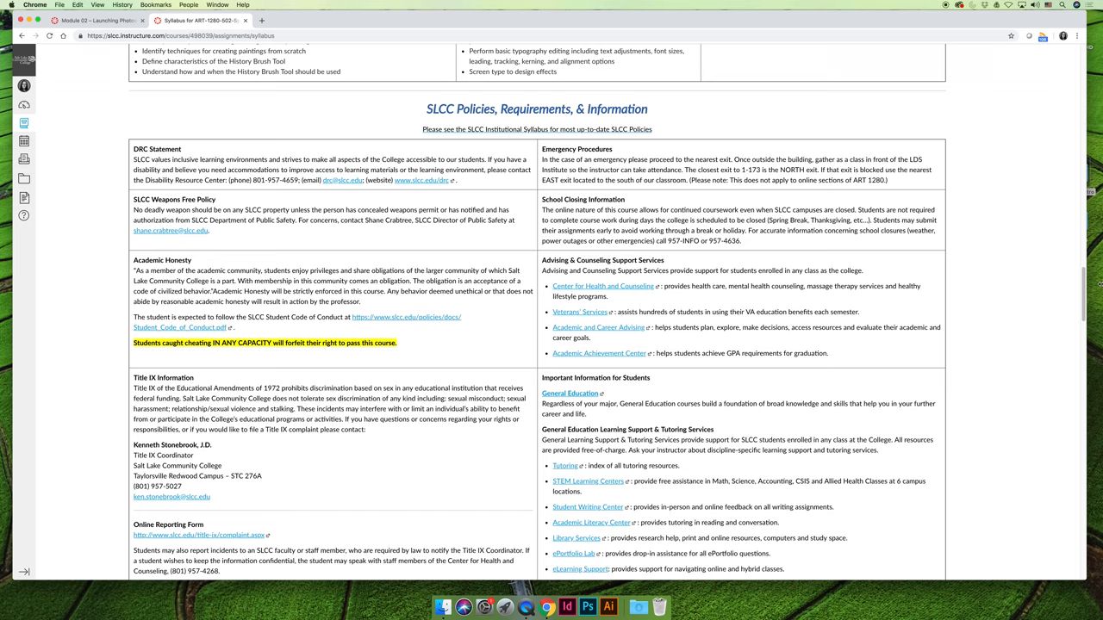
mouse_move(1073, 258)
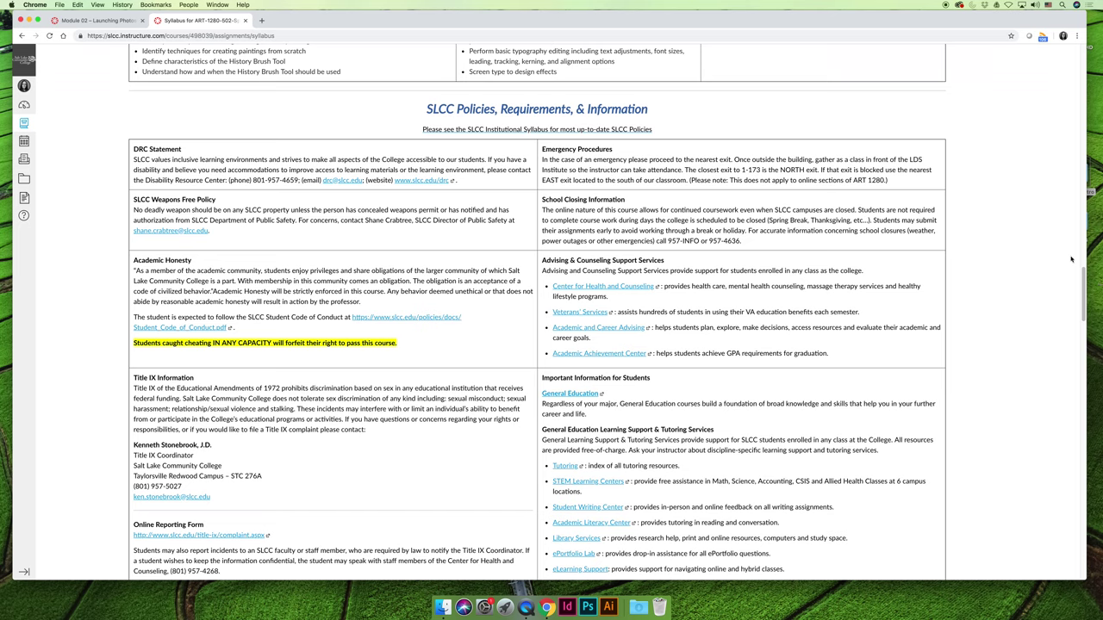
mouse_move(1082, 279)
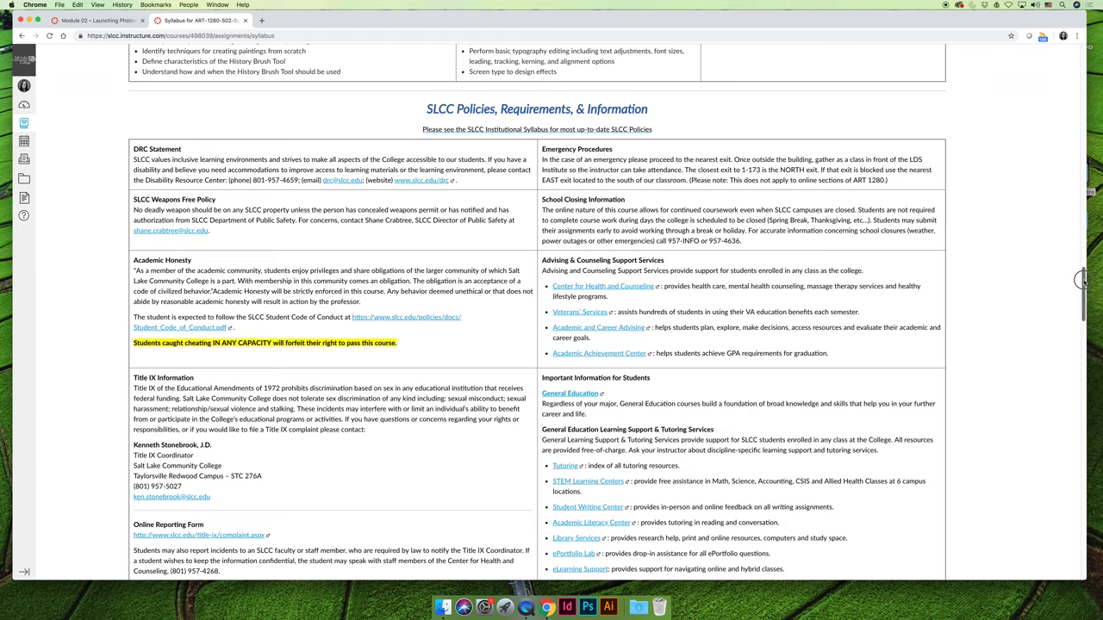
scroll(down, 3)
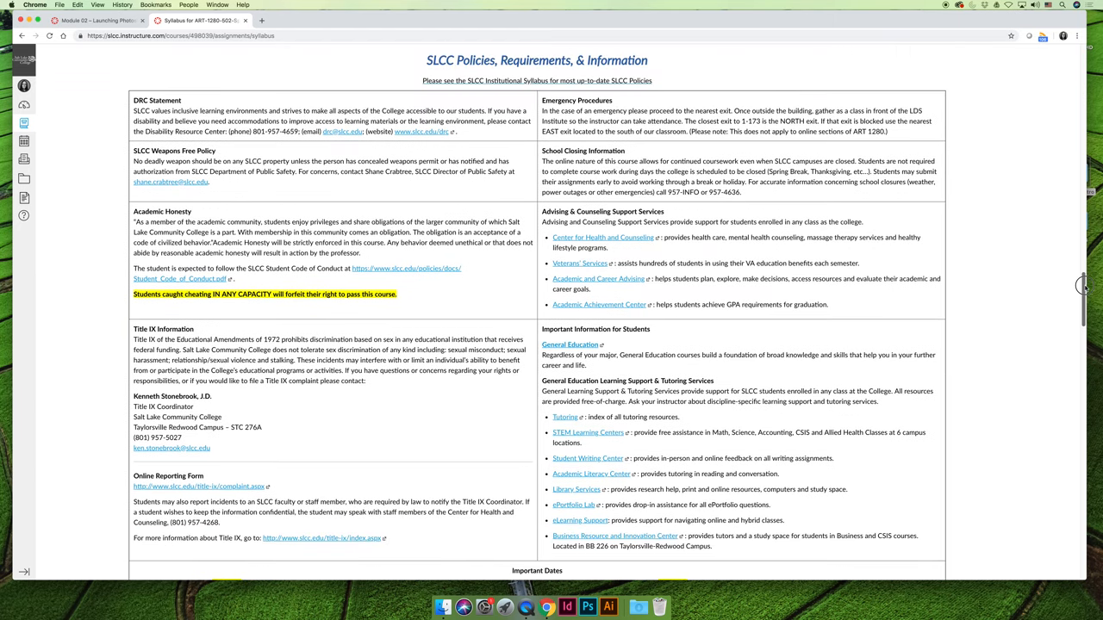
scroll(up, 3)
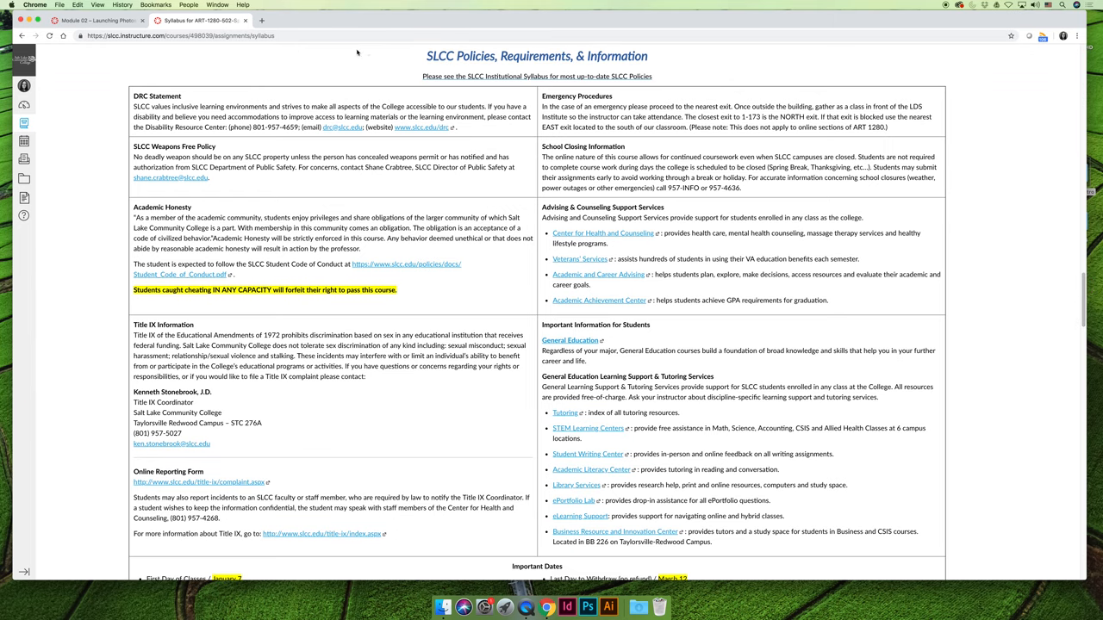
mouse_move(382, 62)
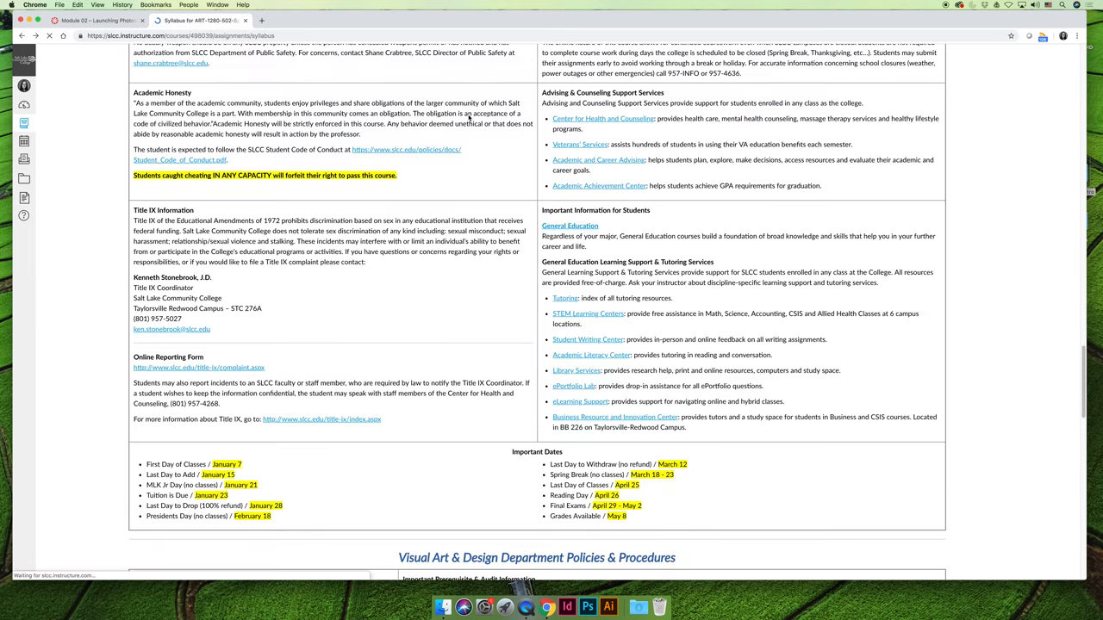
scroll(up, 3)
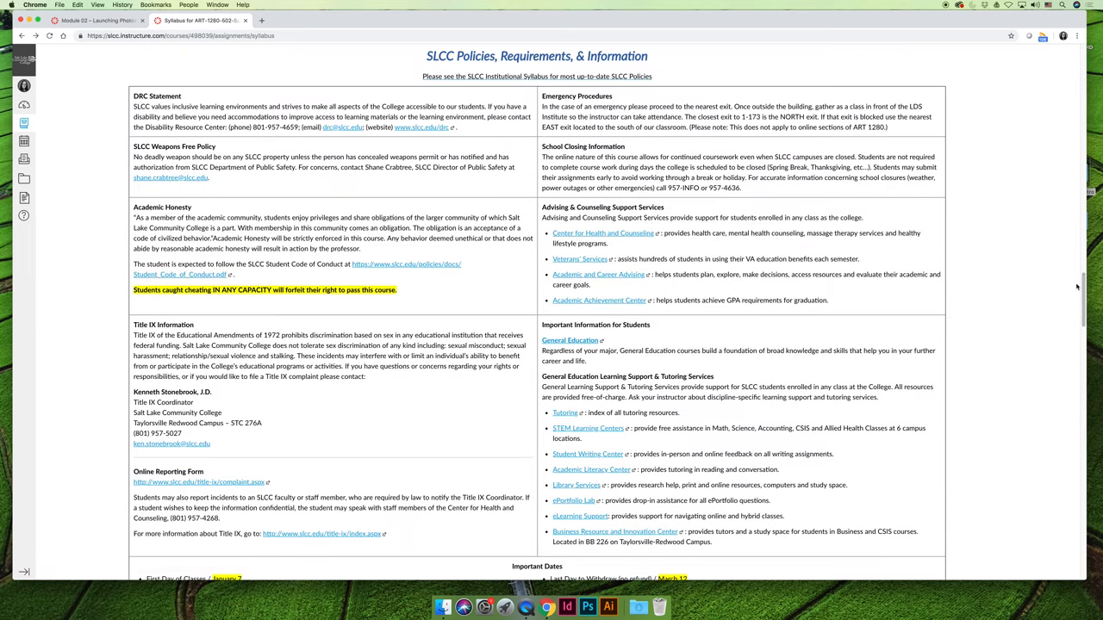
scroll(up, 3)
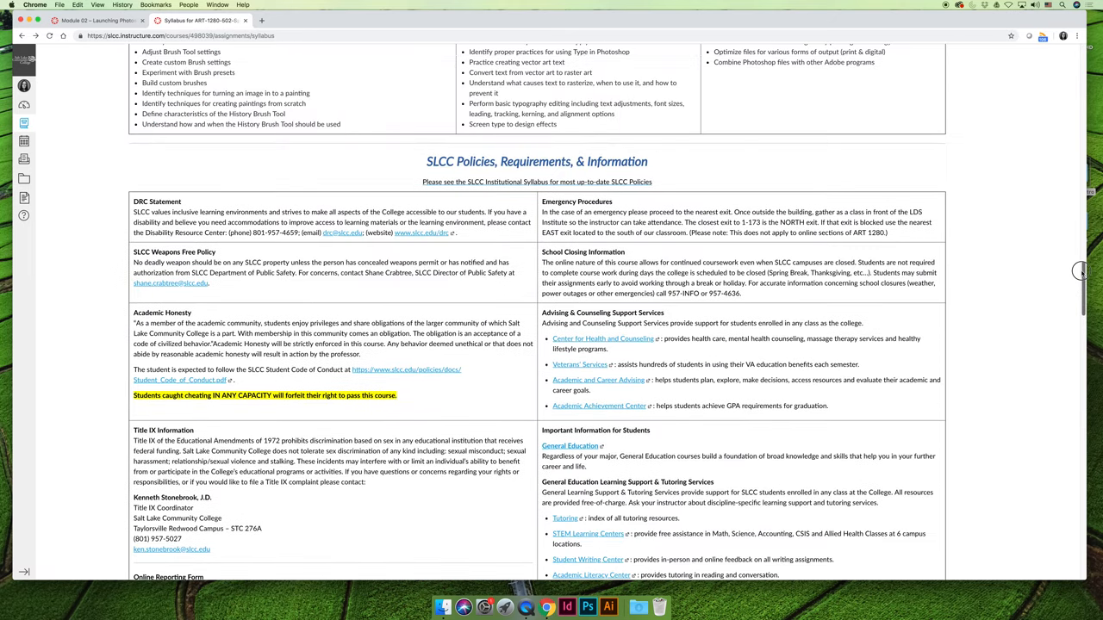
scroll(down, 3)
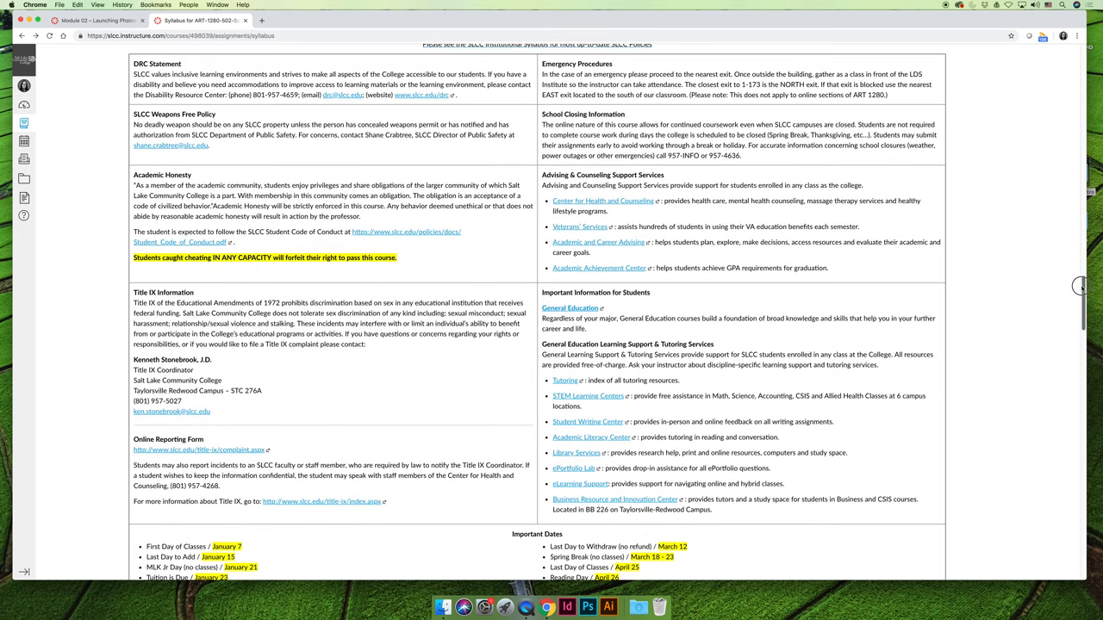
Step: Scroll to the Important Dates box and the Visual Art & Design Department Policies heading
scroll(down, 3)
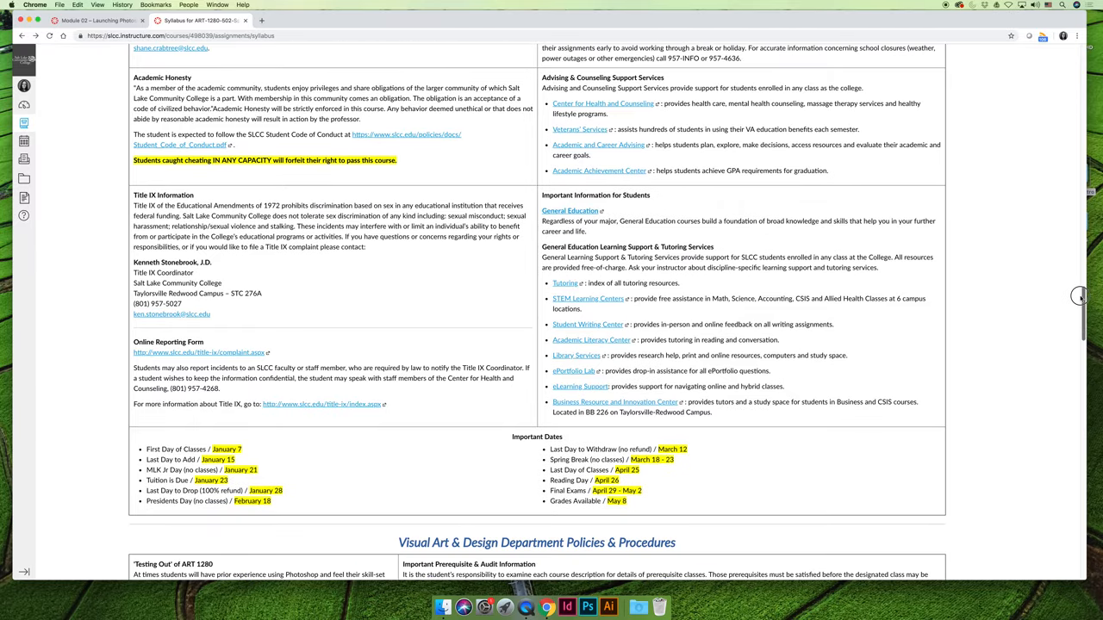
scroll(down, 3)
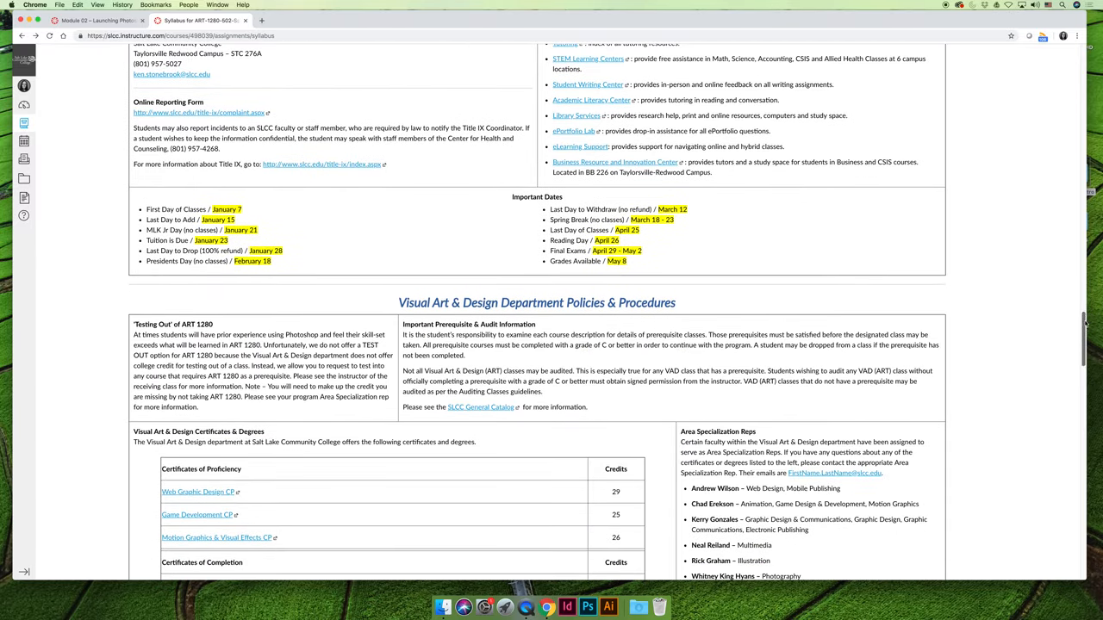
mouse_move(440, 258)
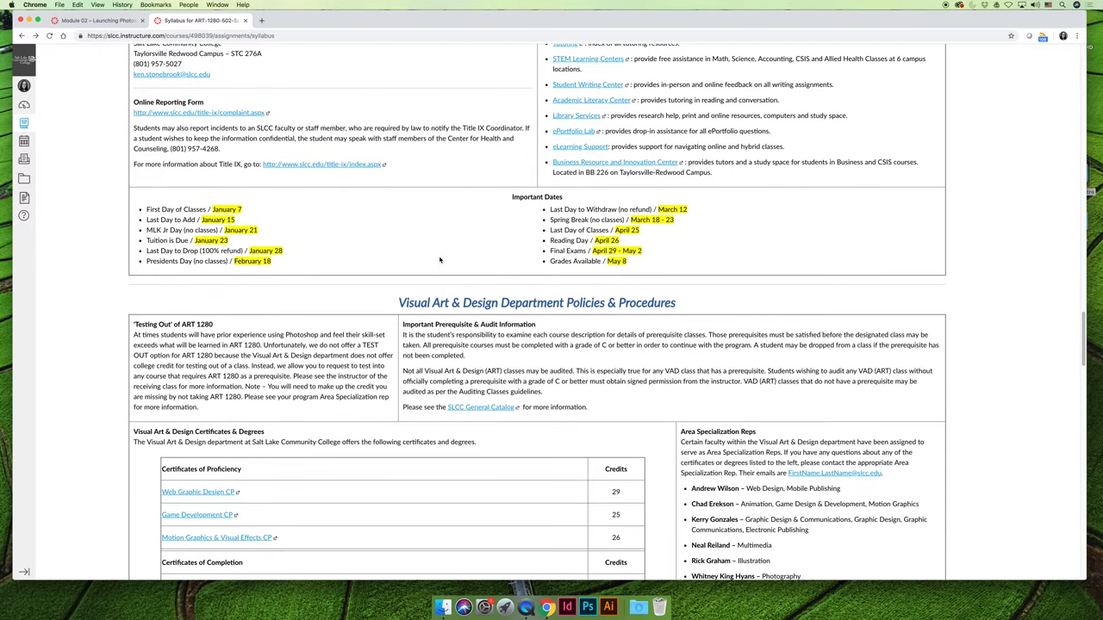
mouse_move(396, 253)
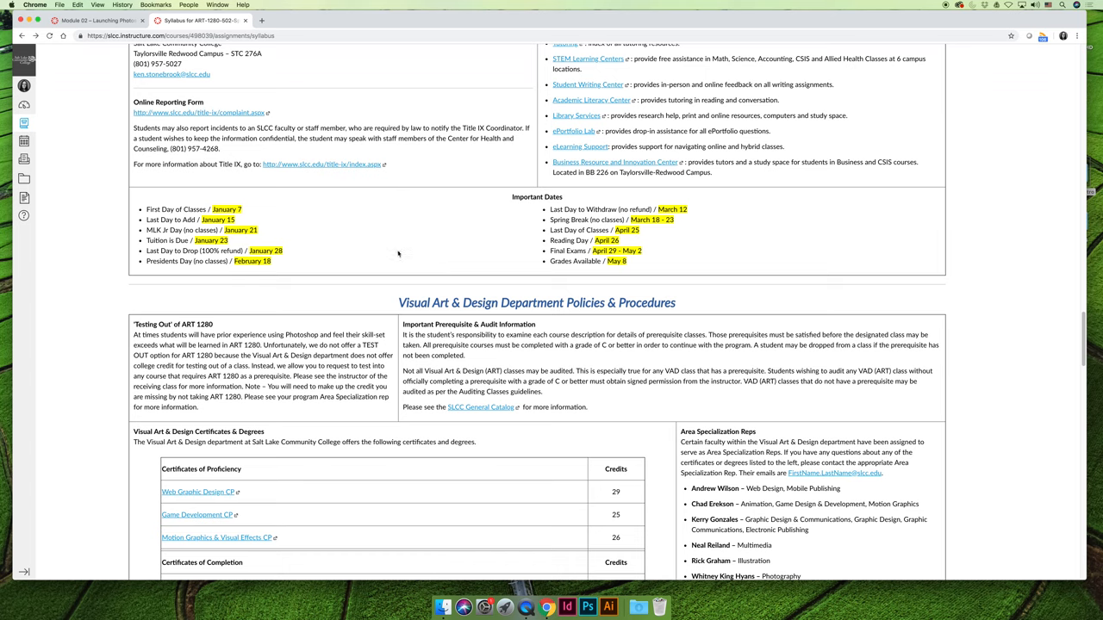
mouse_move(443, 228)
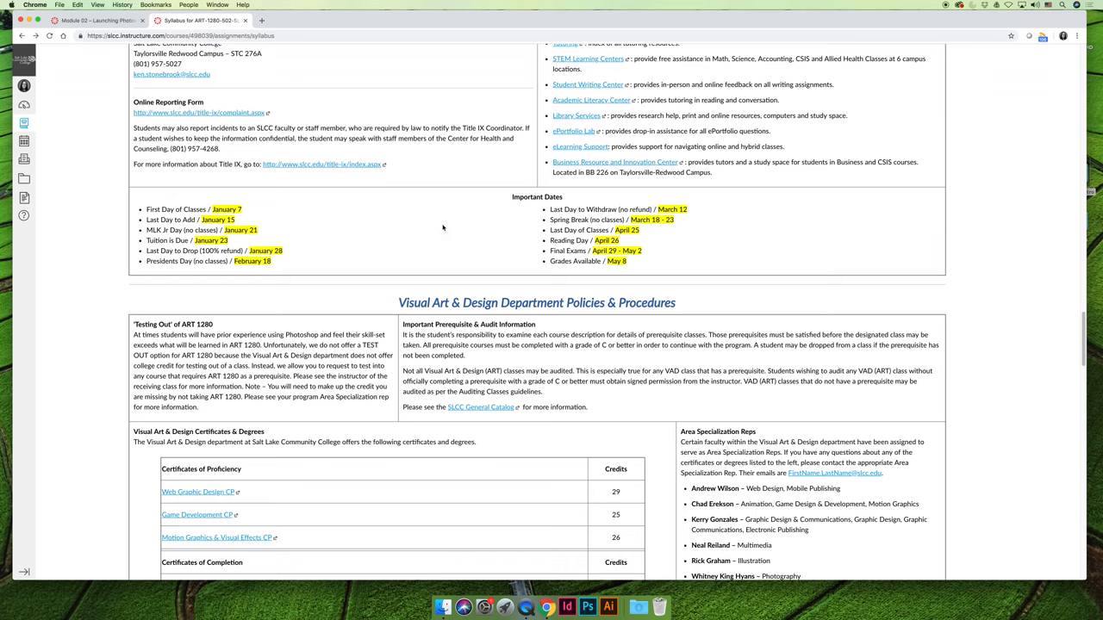
mouse_move(465, 245)
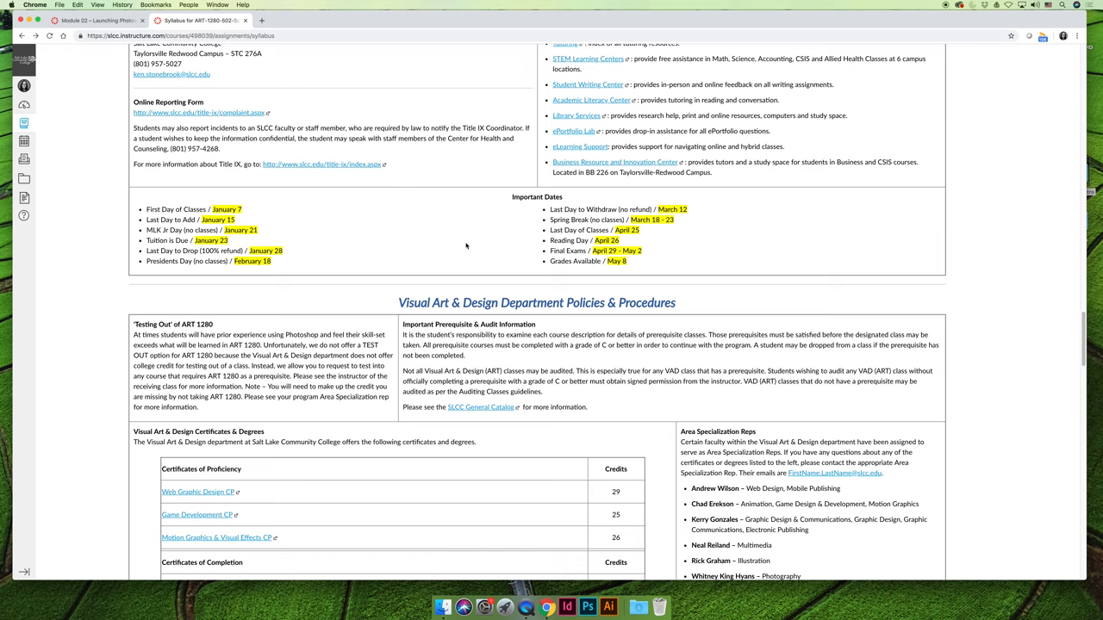
mouse_move(426, 264)
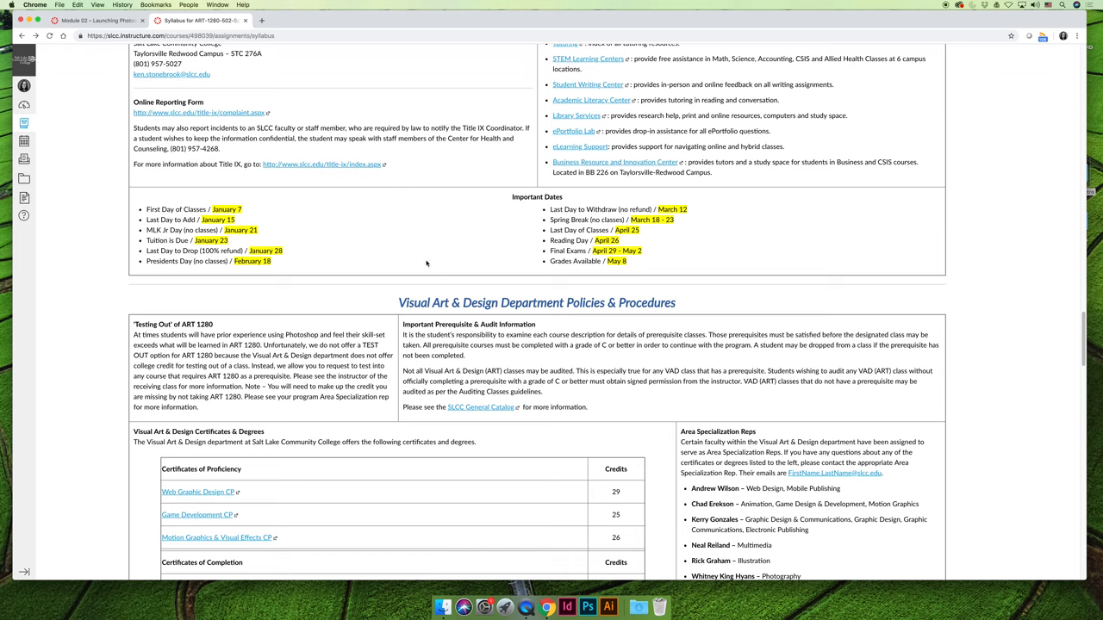
mouse_move(424, 262)
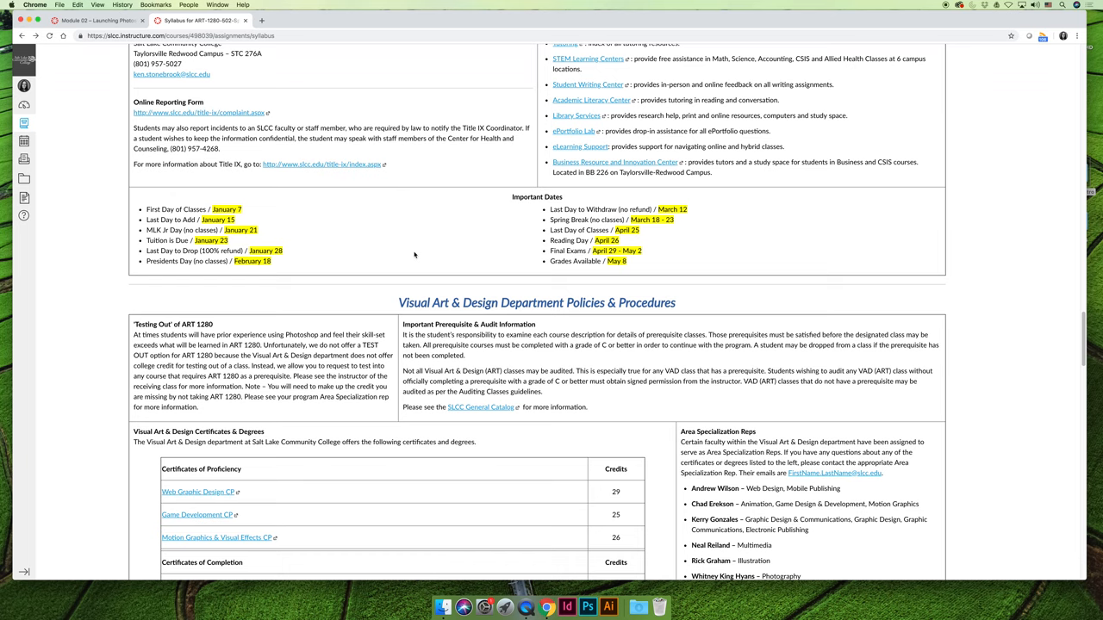
mouse_move(629, 207)
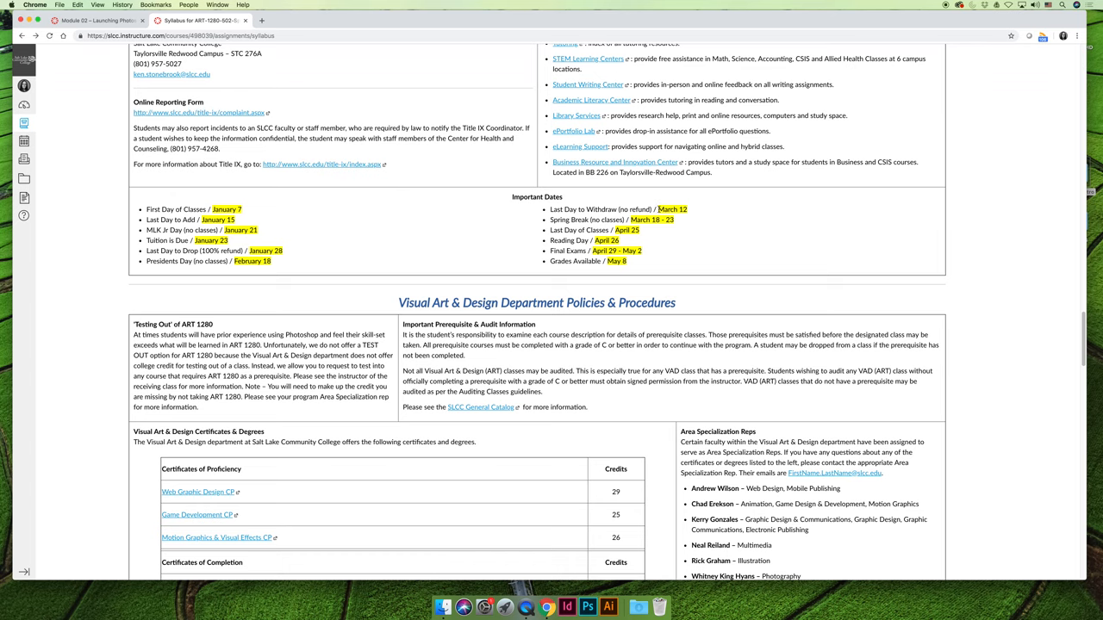
mouse_move(701, 210)
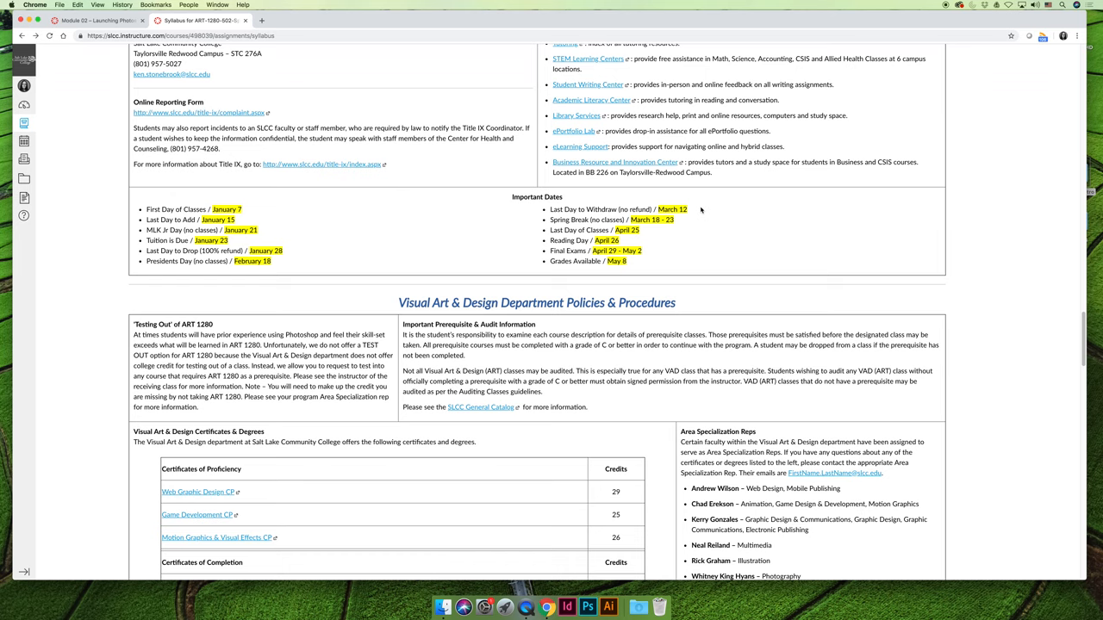
mouse_move(691, 210)
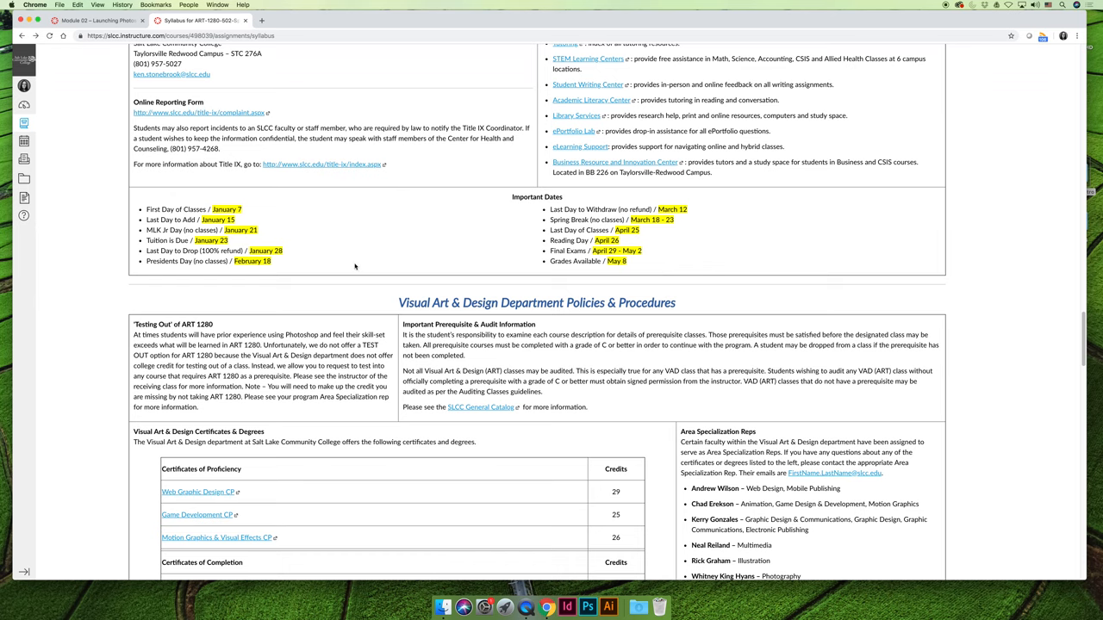
mouse_move(279, 229)
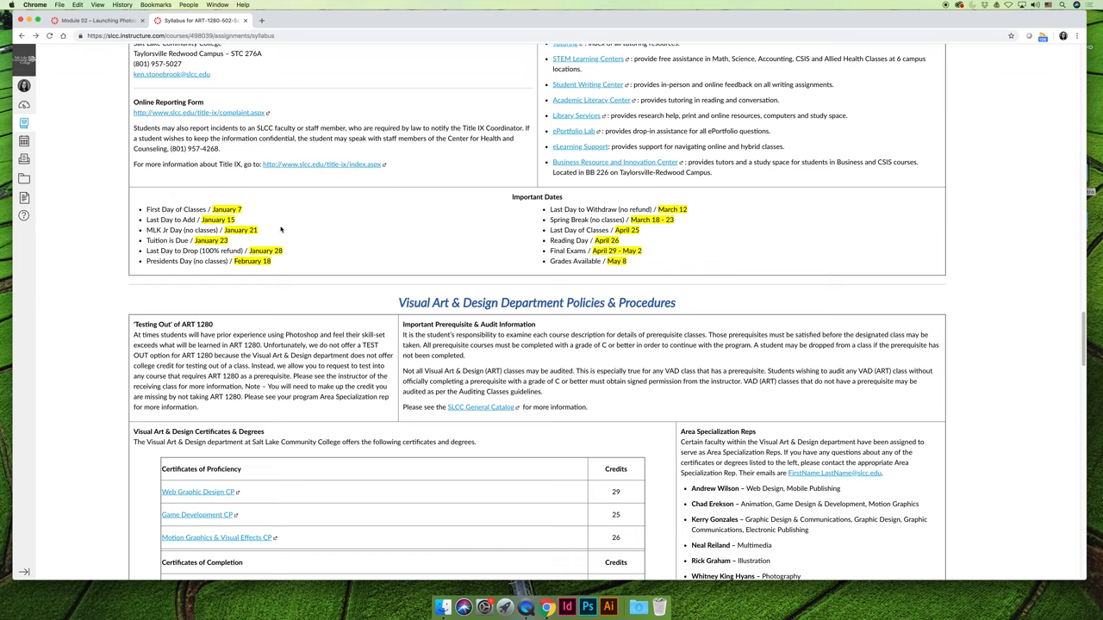
mouse_move(286, 269)
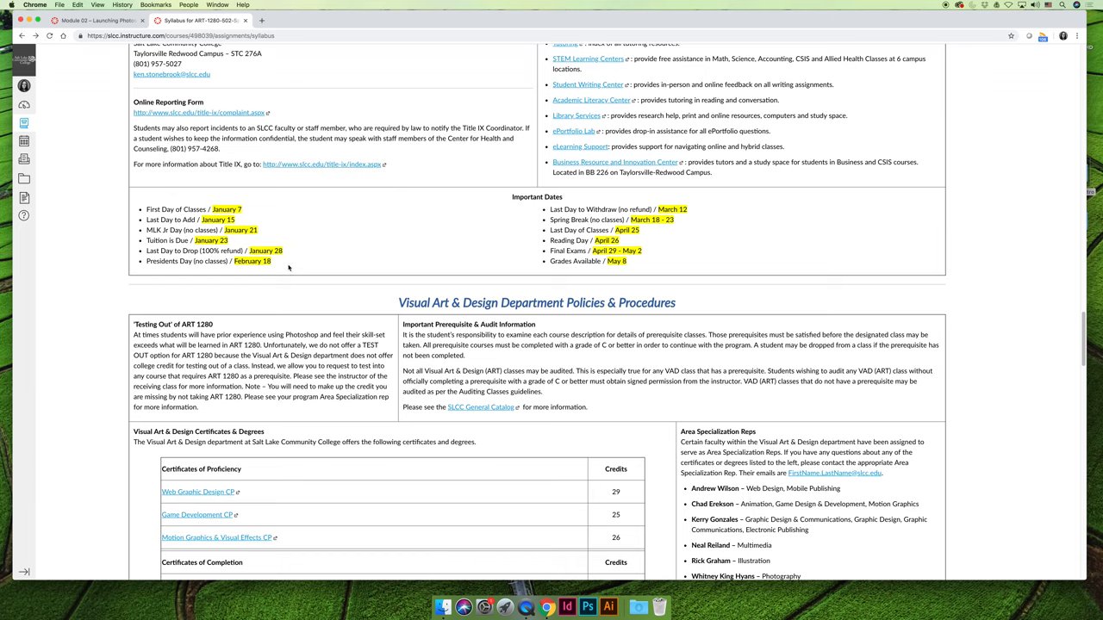
mouse_move(457, 255)
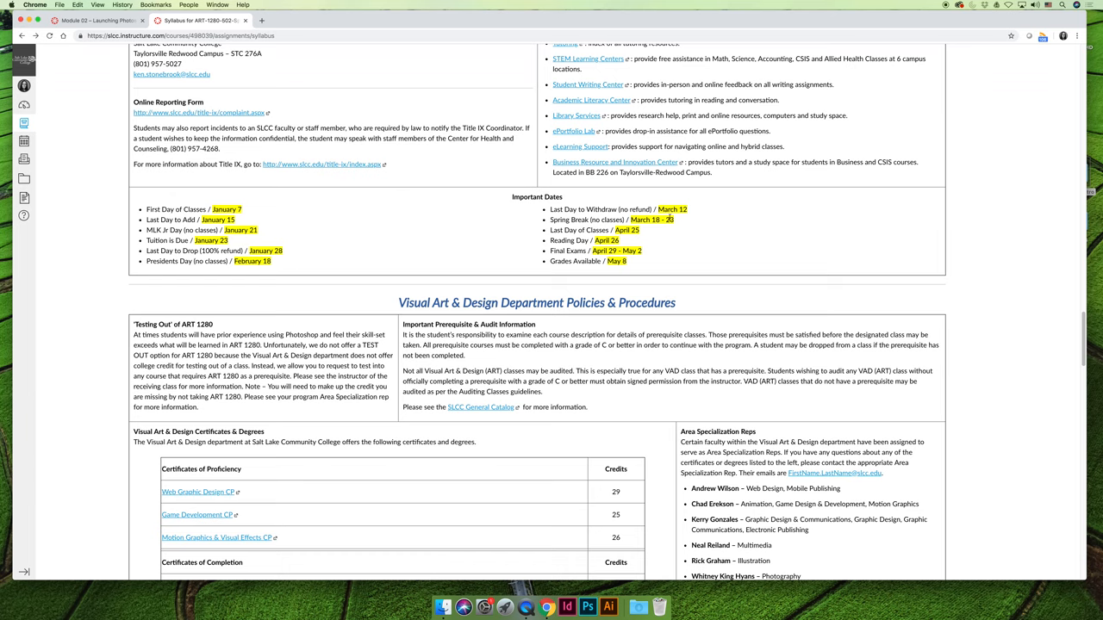
mouse_move(676, 221)
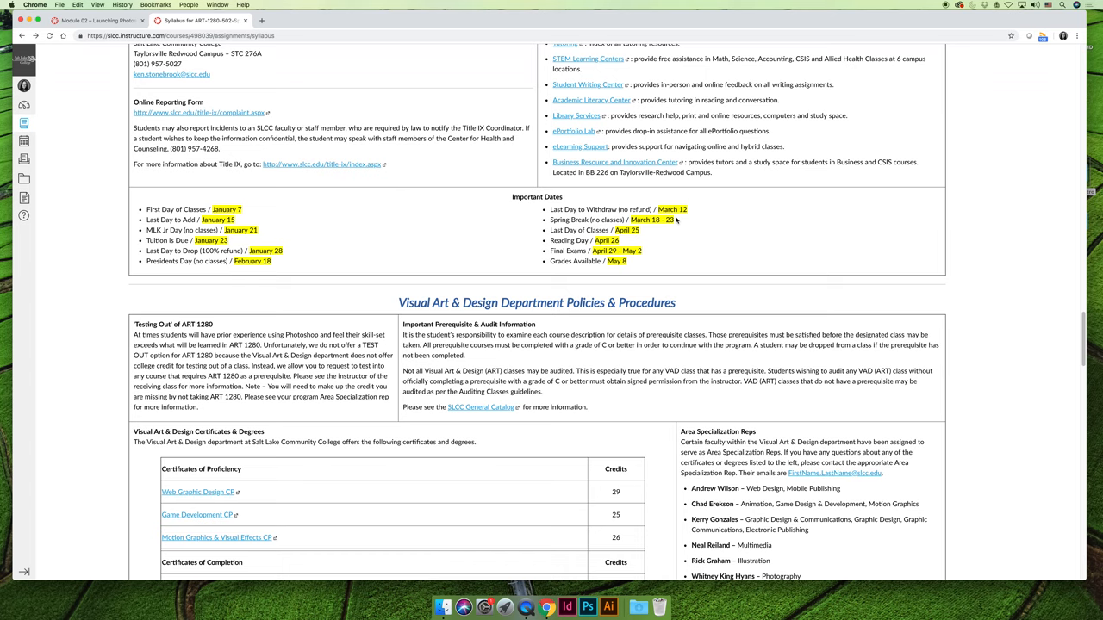
mouse_move(1099, 318)
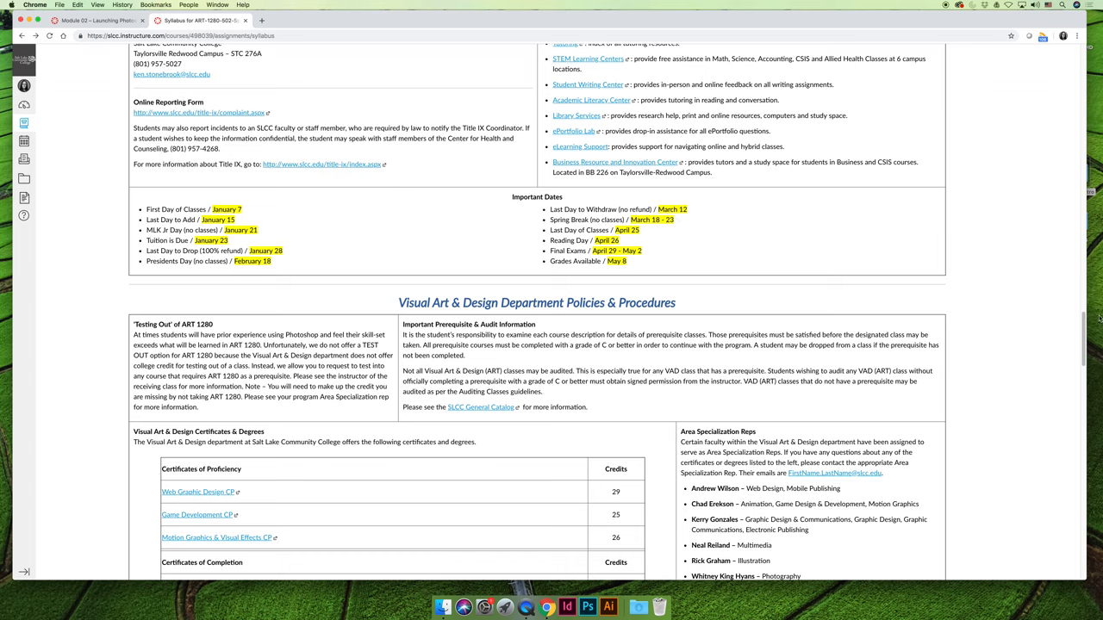
scroll(down, 3)
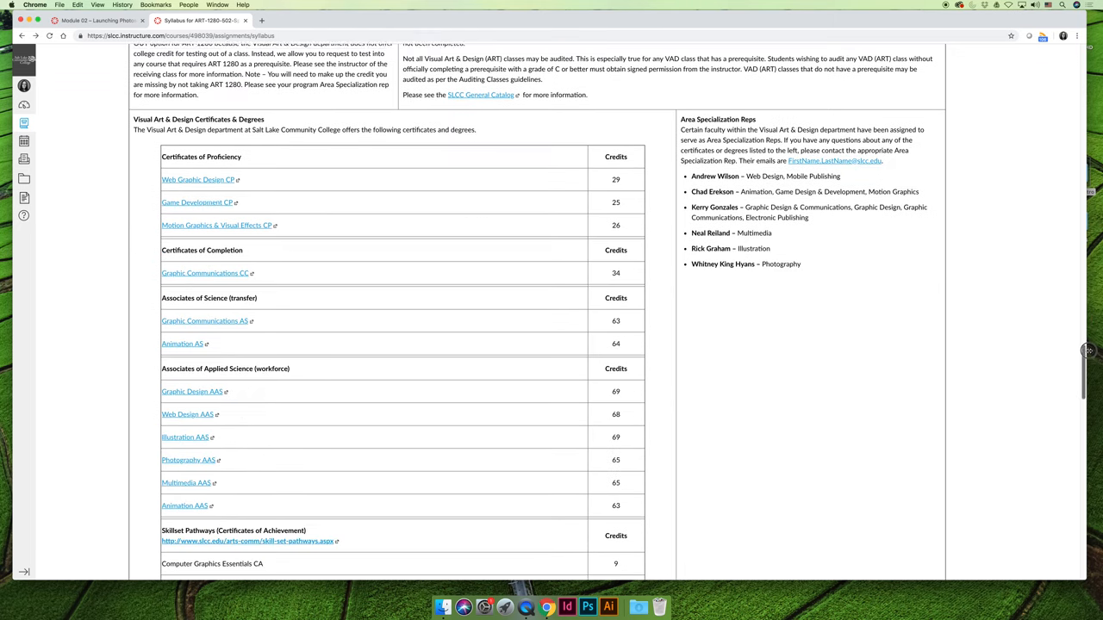
scroll(up, 3)
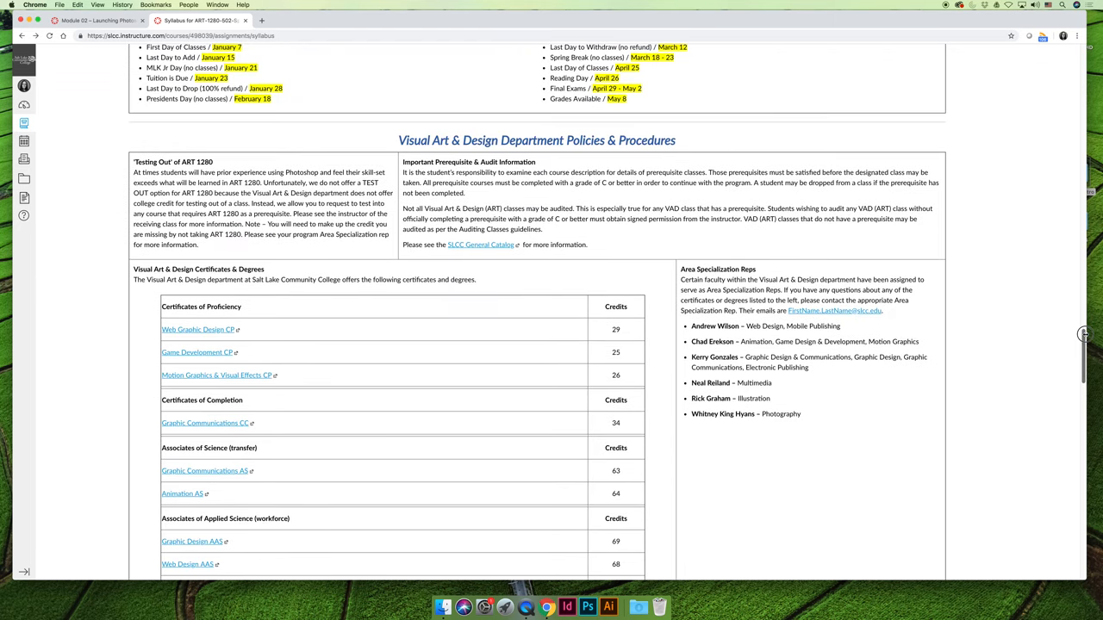
scroll(down, 3)
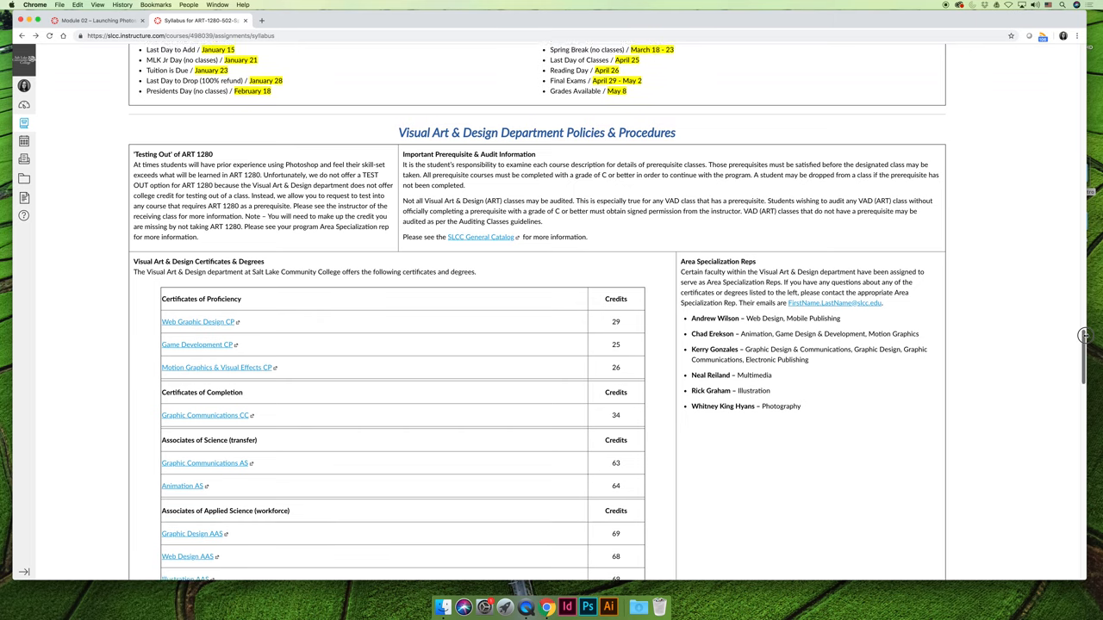
scroll(down, 3)
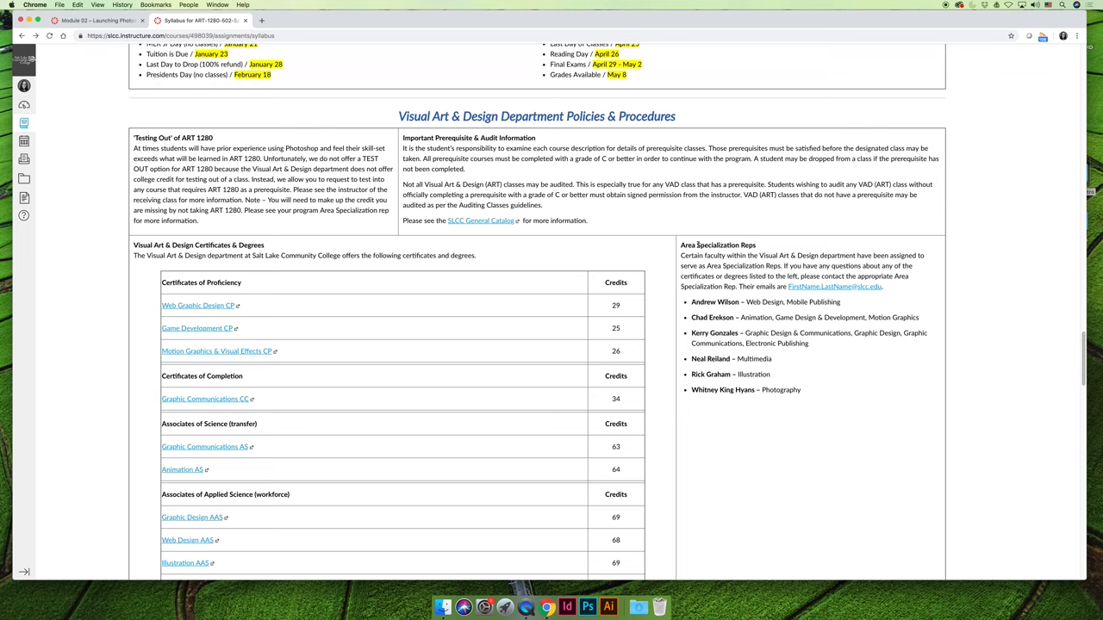
double_click(717, 245)
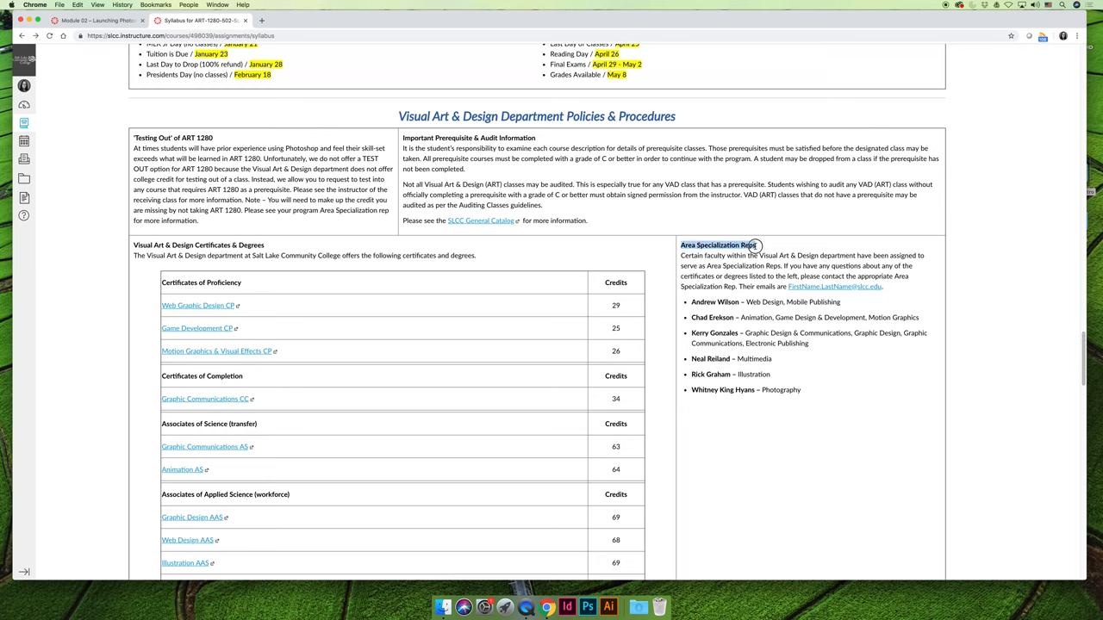
mouse_move(820, 406)
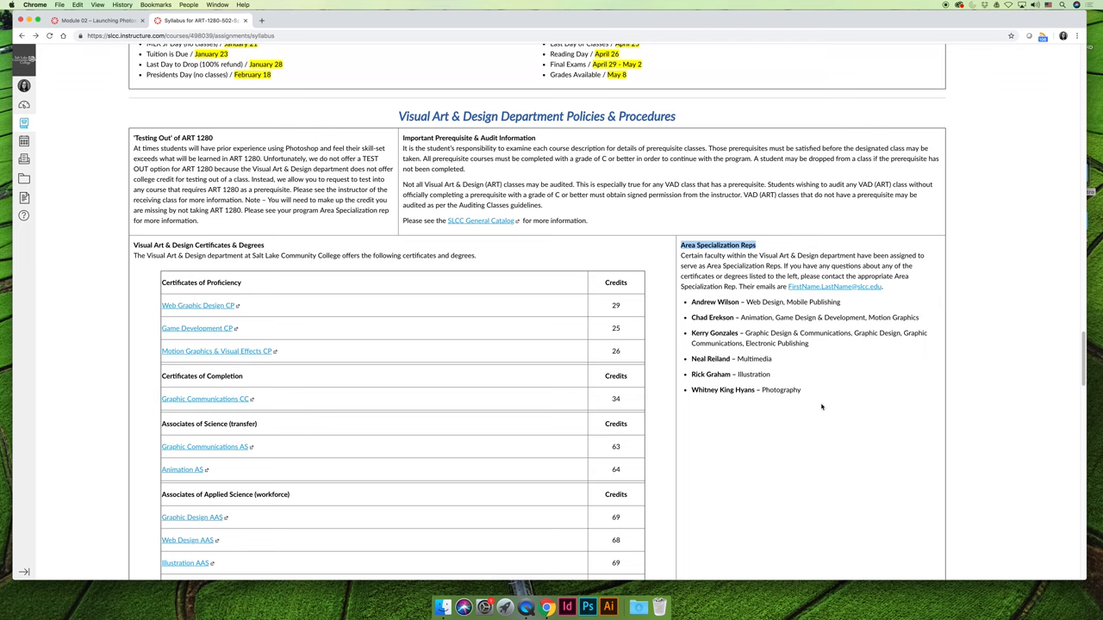
mouse_move(869, 407)
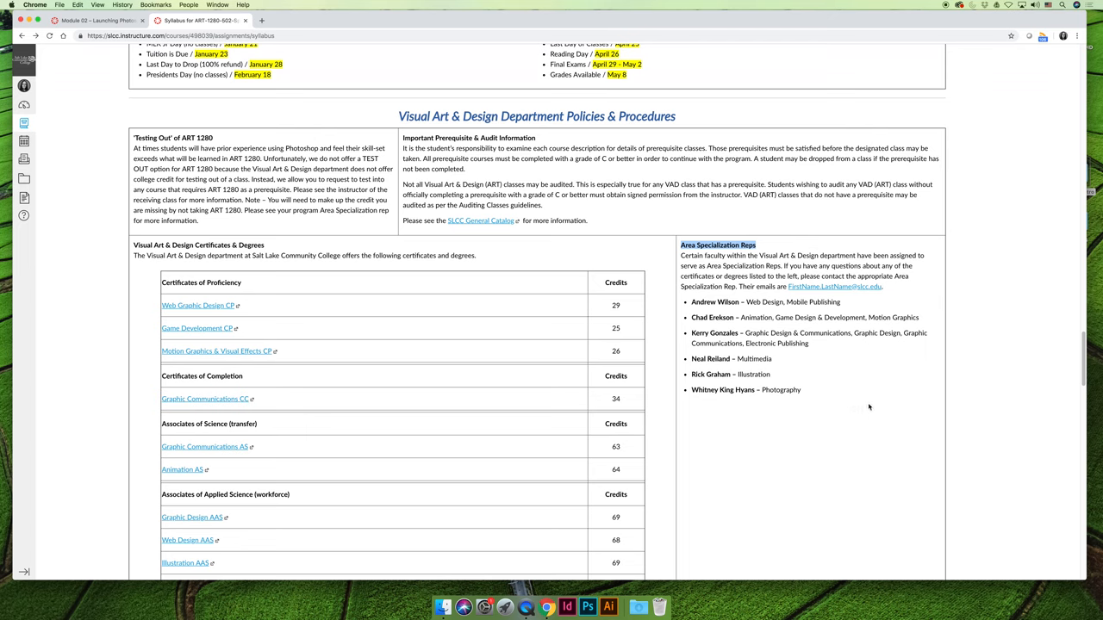
mouse_move(863, 407)
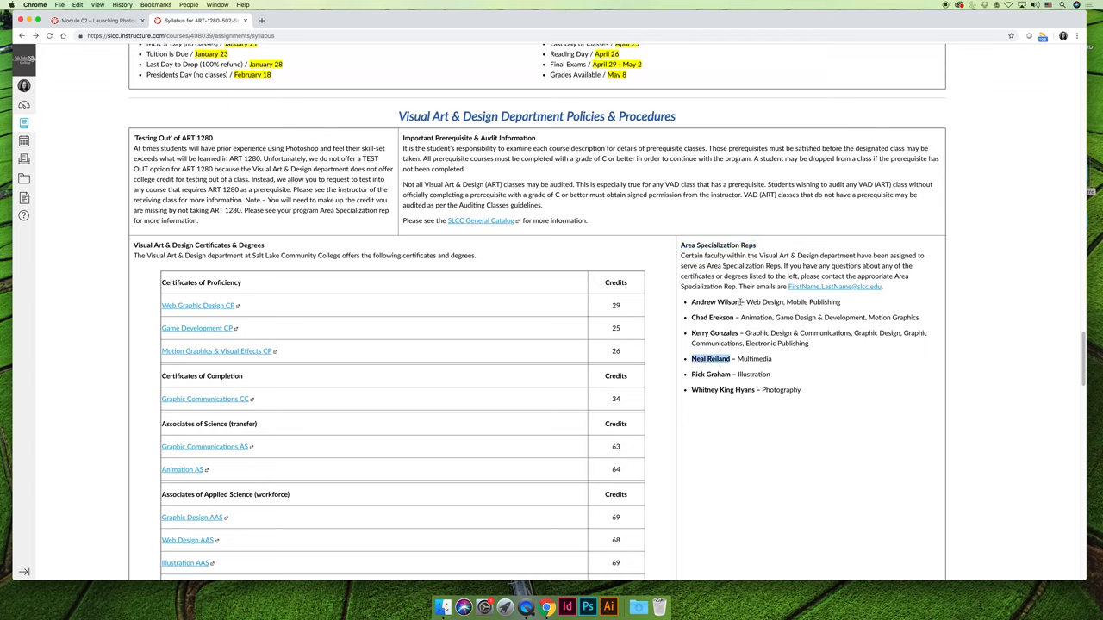
mouse_move(817, 355)
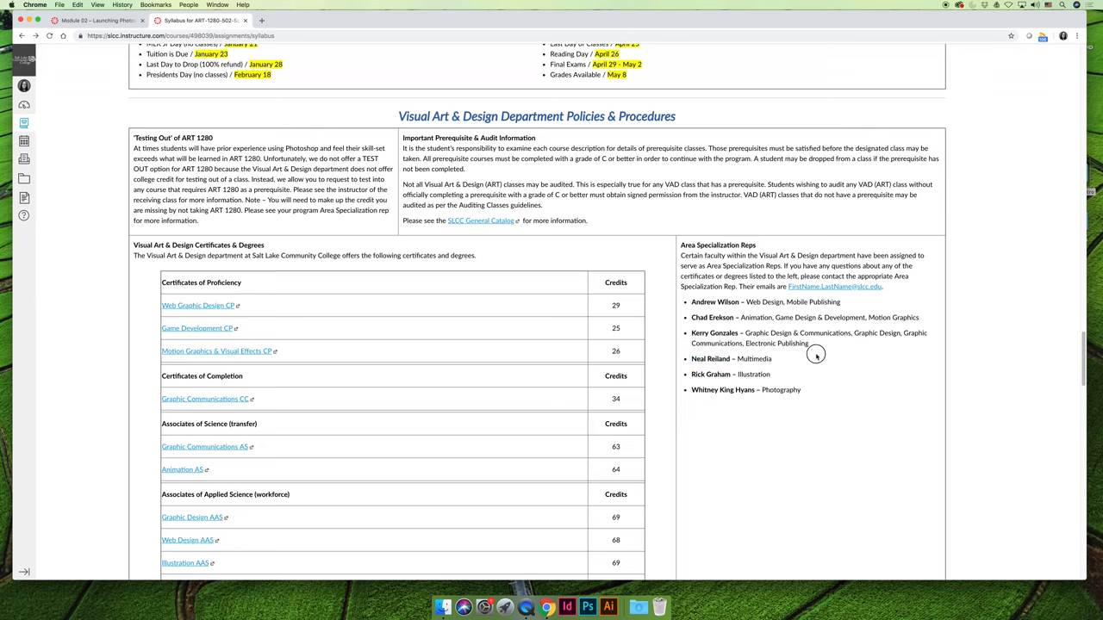
mouse_move(824, 352)
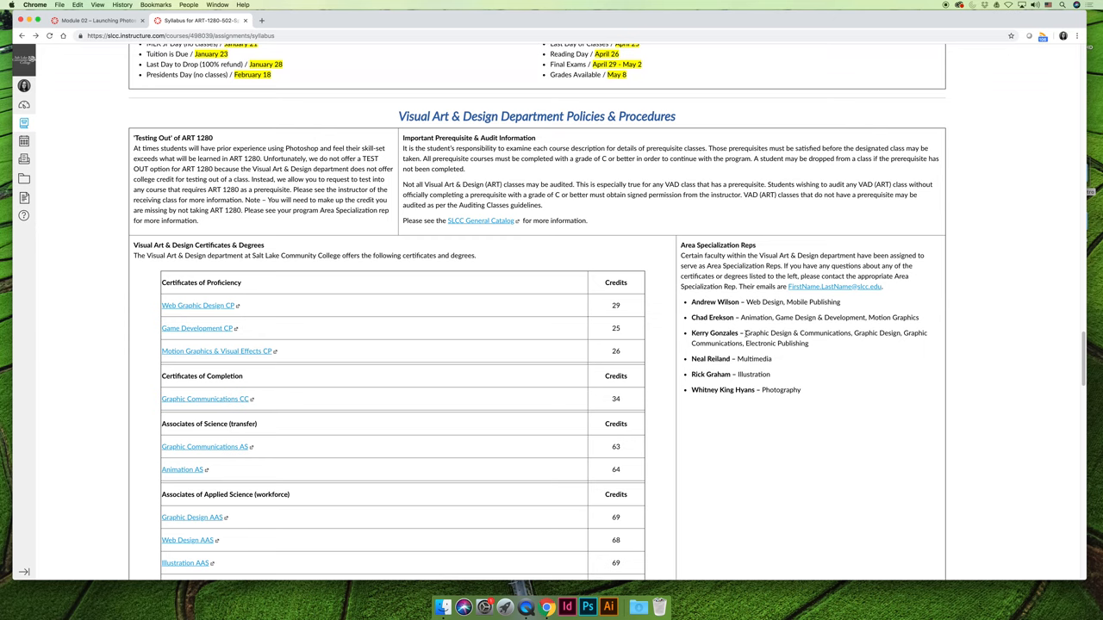
Step: Scroll to the Semester Schedule at a Glance with the embedded January 2019 calendar
scroll(down, 3)
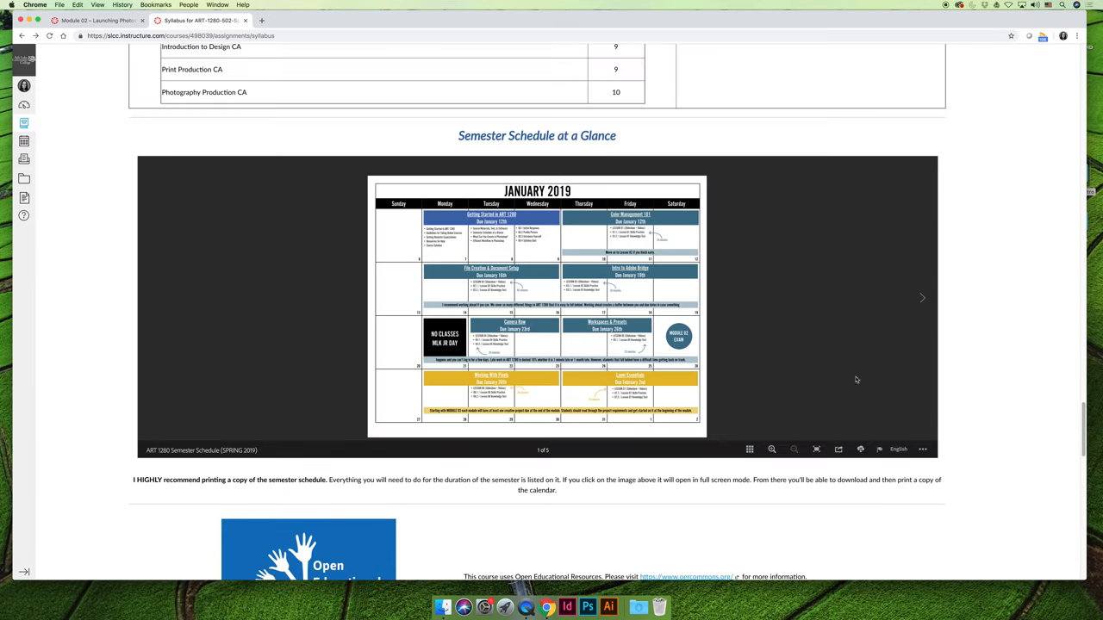
mouse_move(755, 338)
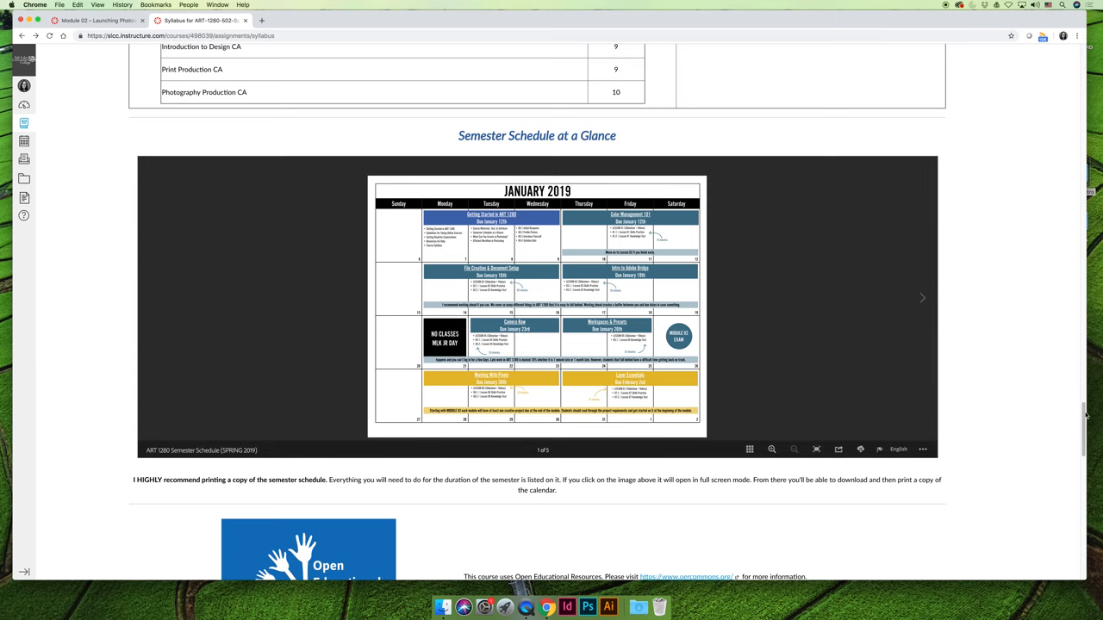
Step: Scroll past the Open Educational Resources notice to the Course Summary list starting Sat Jan 12, 2019
scroll(down, 3)
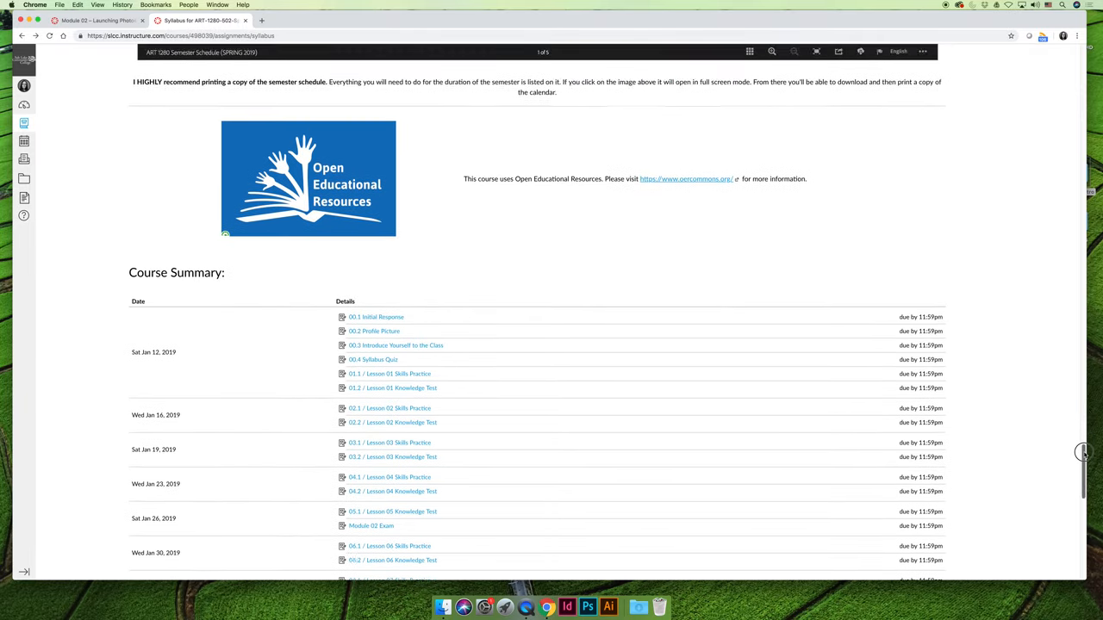
scroll(down, 3)
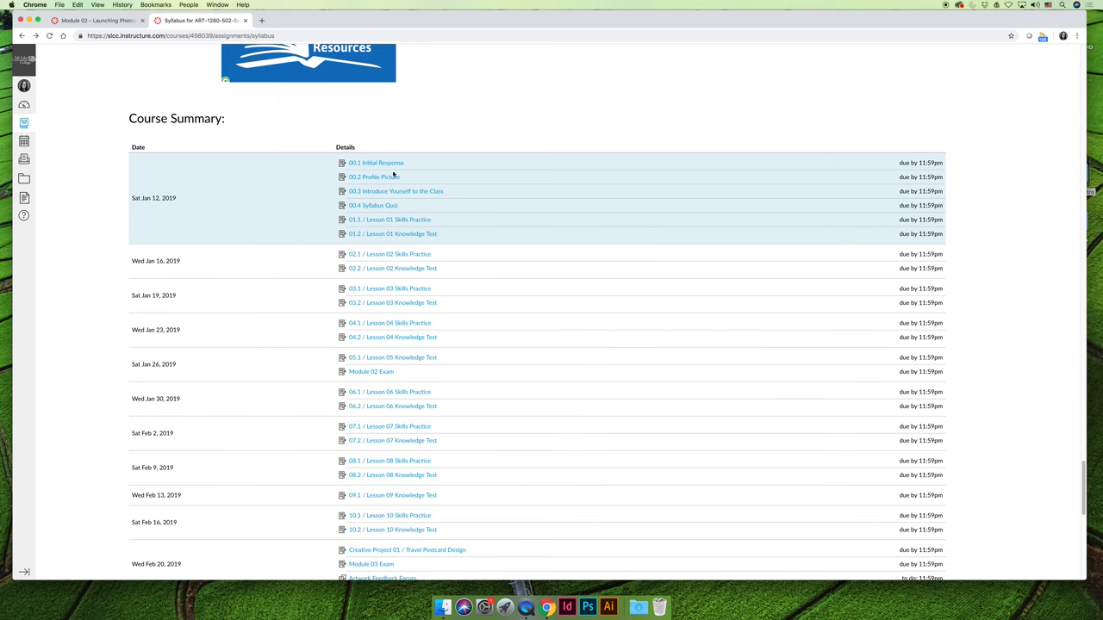
mouse_move(200, 237)
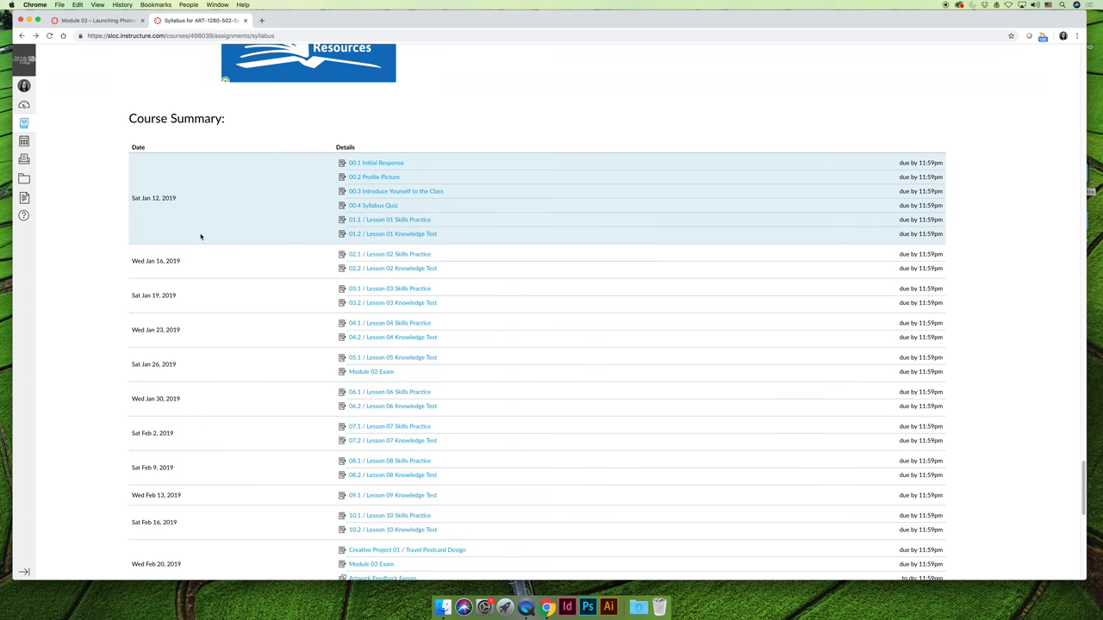
mouse_move(121, 213)
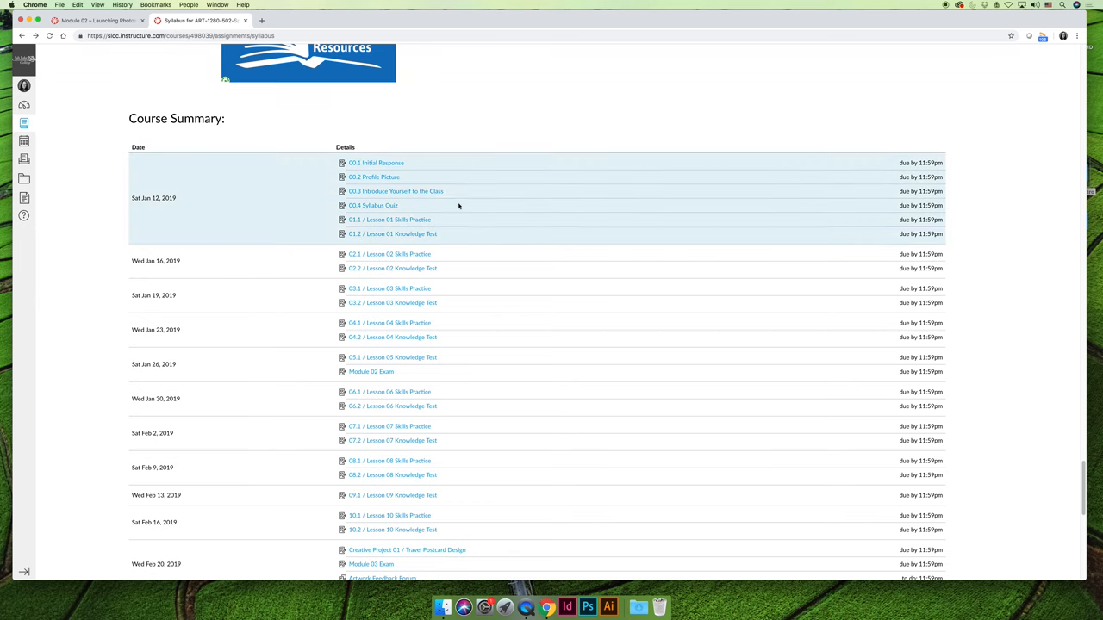
mouse_move(420, 207)
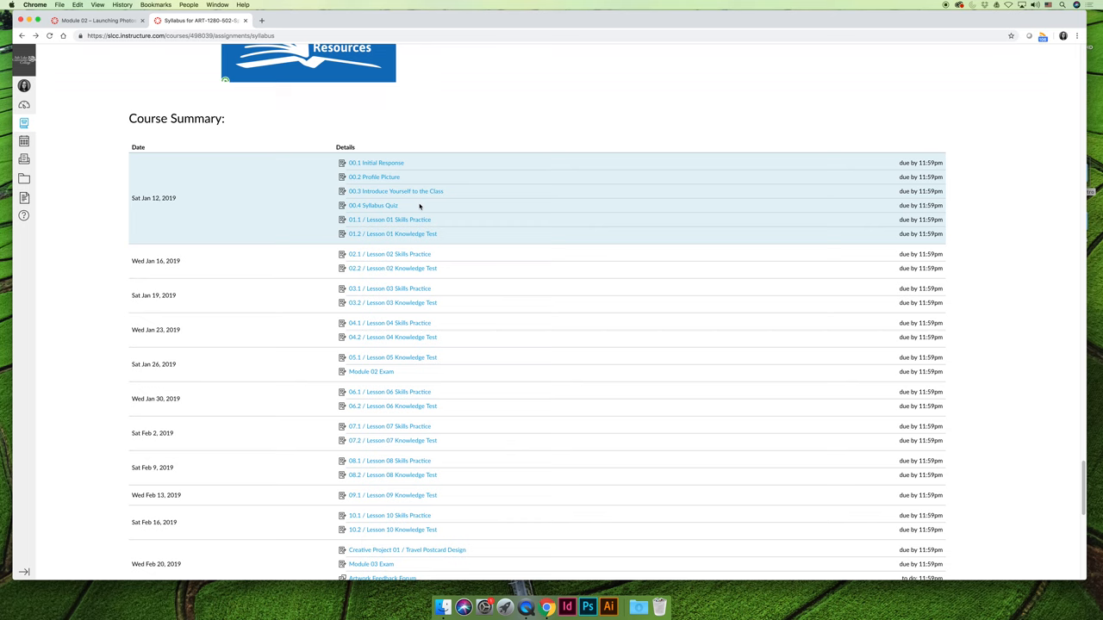
mouse_move(327, 231)
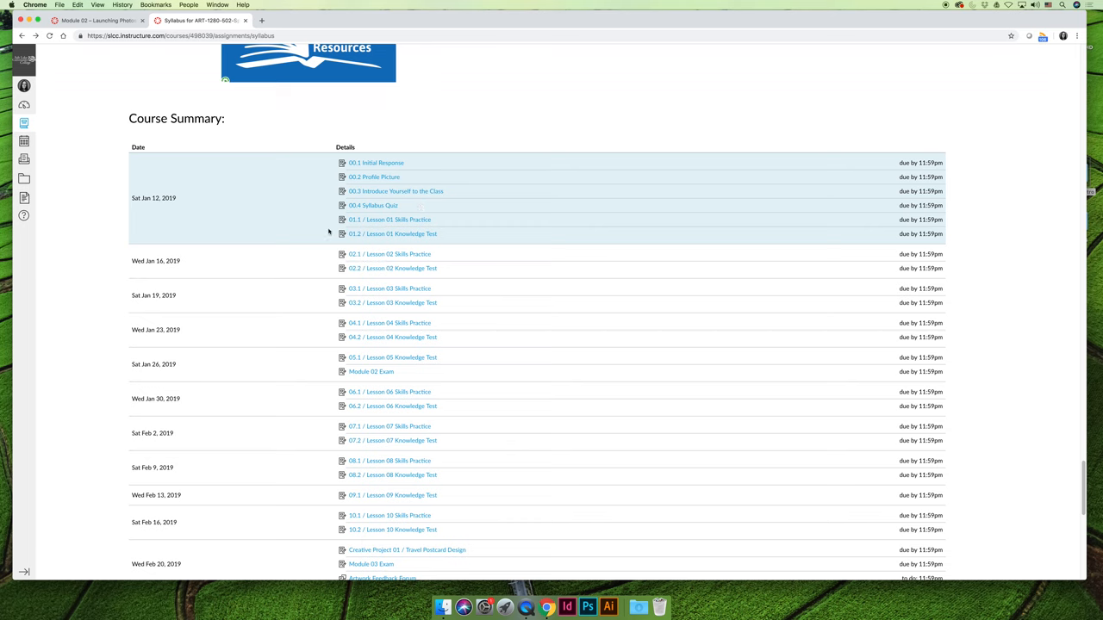
mouse_move(186, 196)
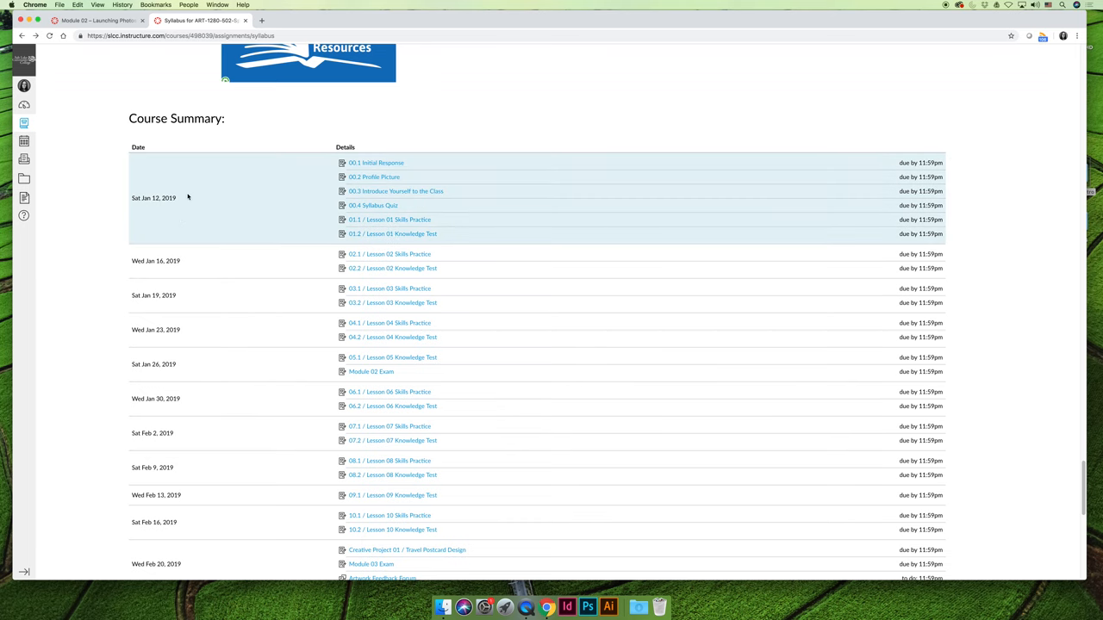
mouse_move(110, 213)
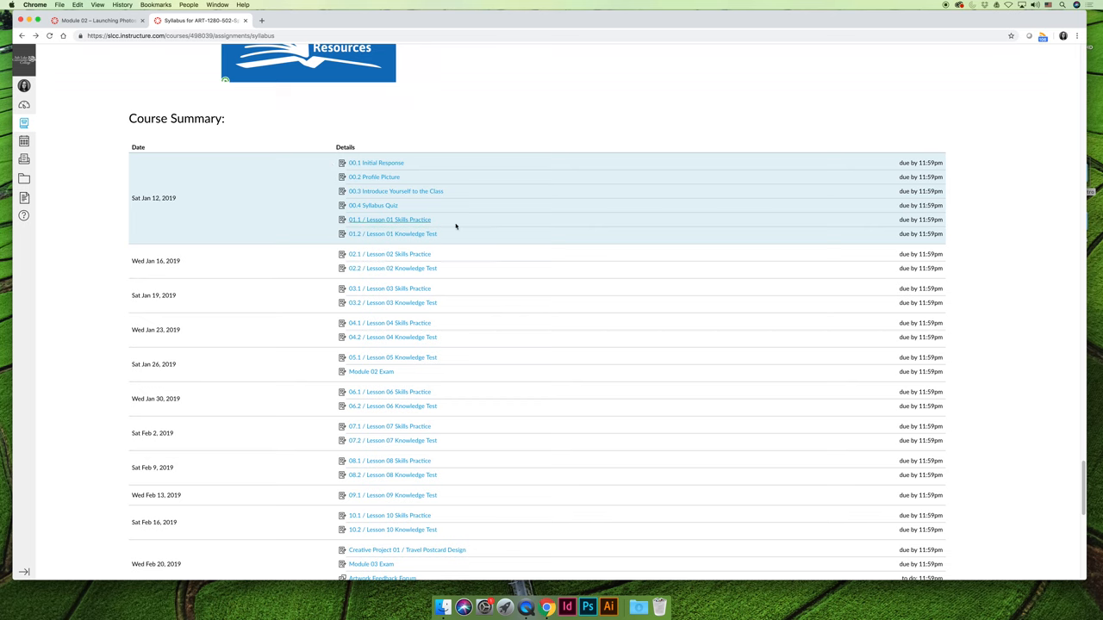
mouse_move(272, 266)
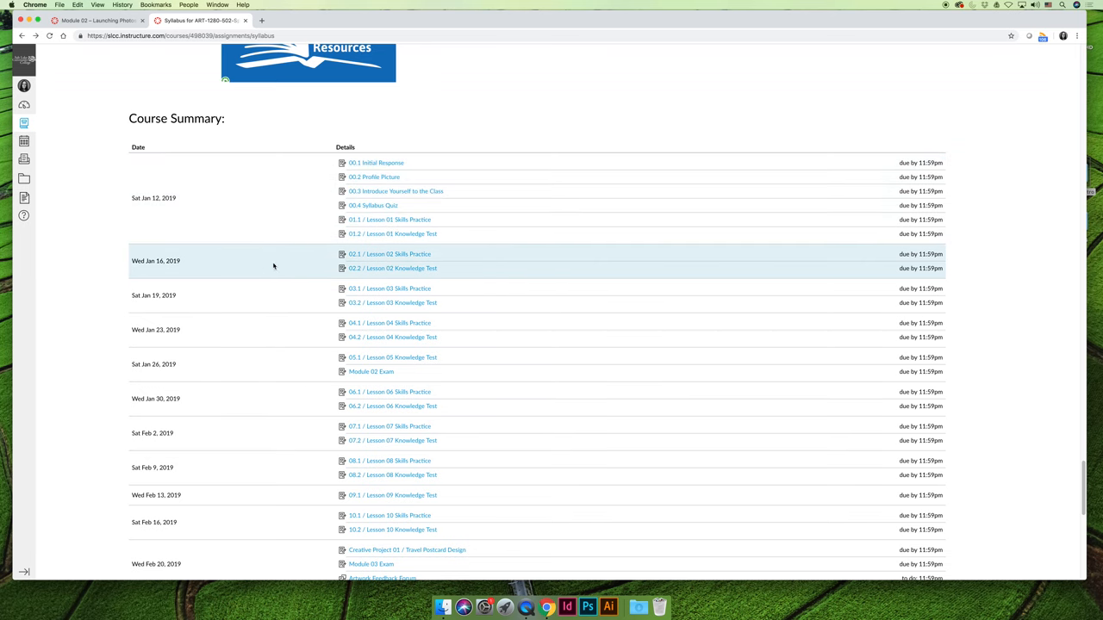
mouse_move(269, 297)
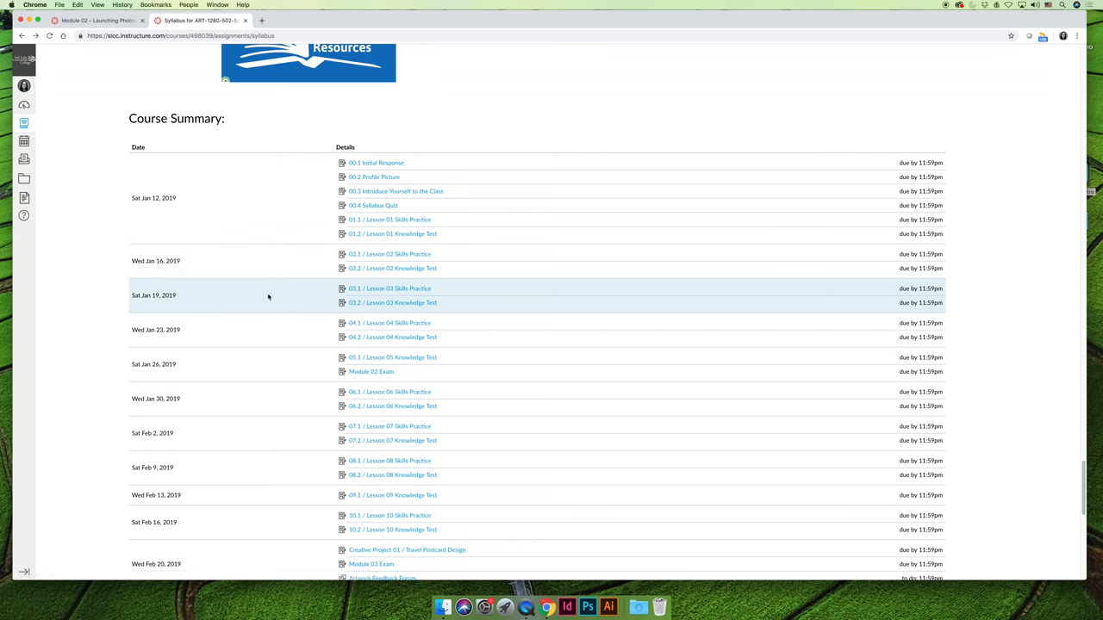
mouse_move(314, 341)
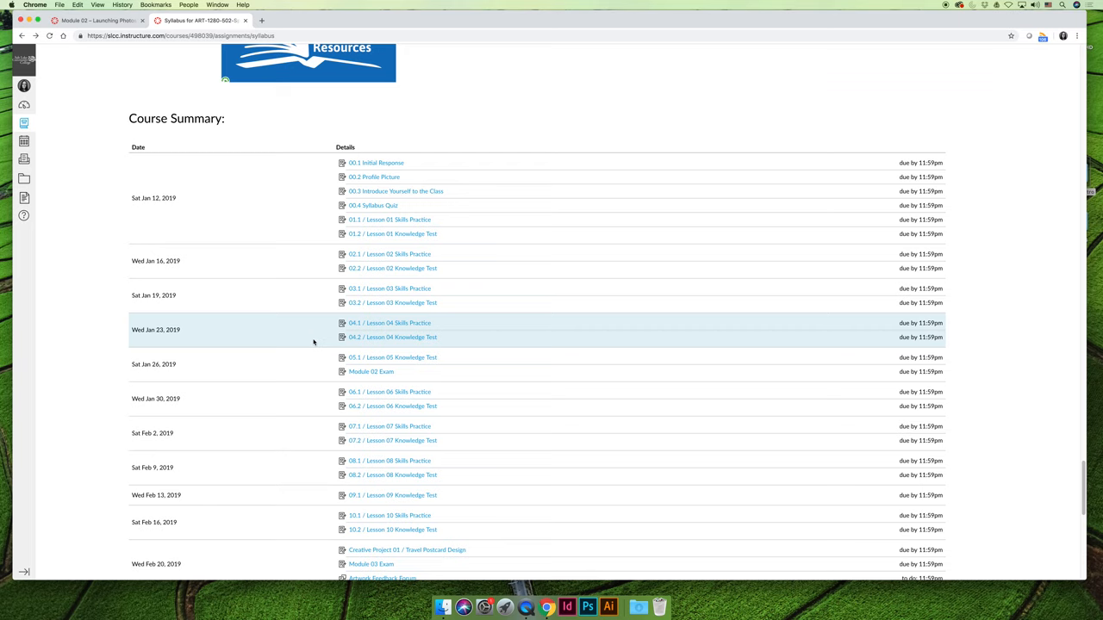
mouse_move(824, 290)
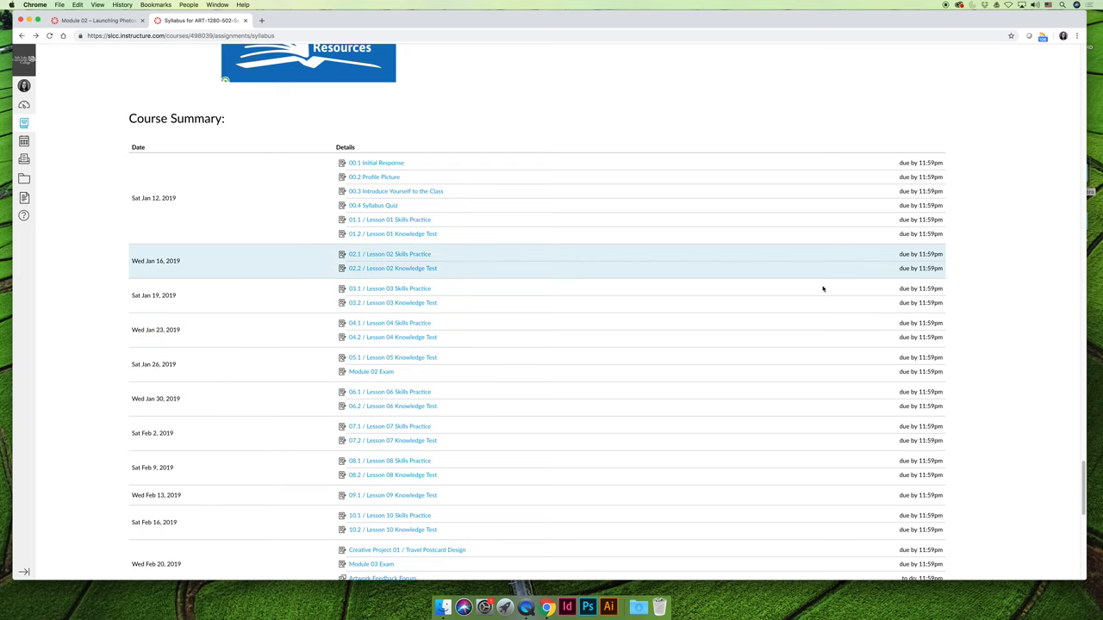
Step: Scroll back to the top of the syllabus showing the Photoshop banner and office hours
scroll(up, 3)
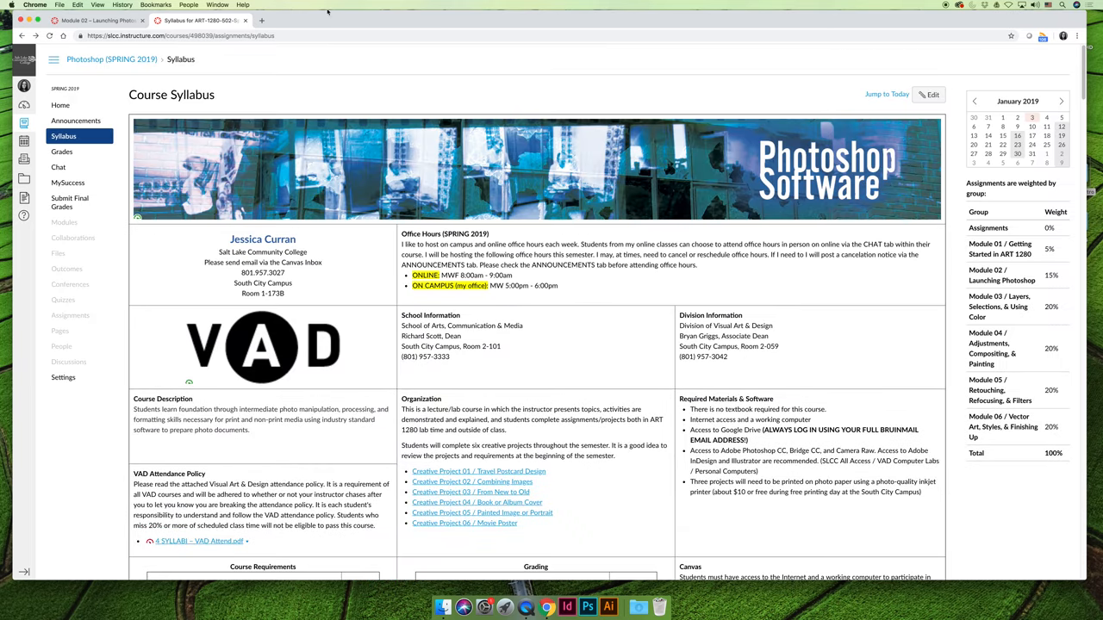